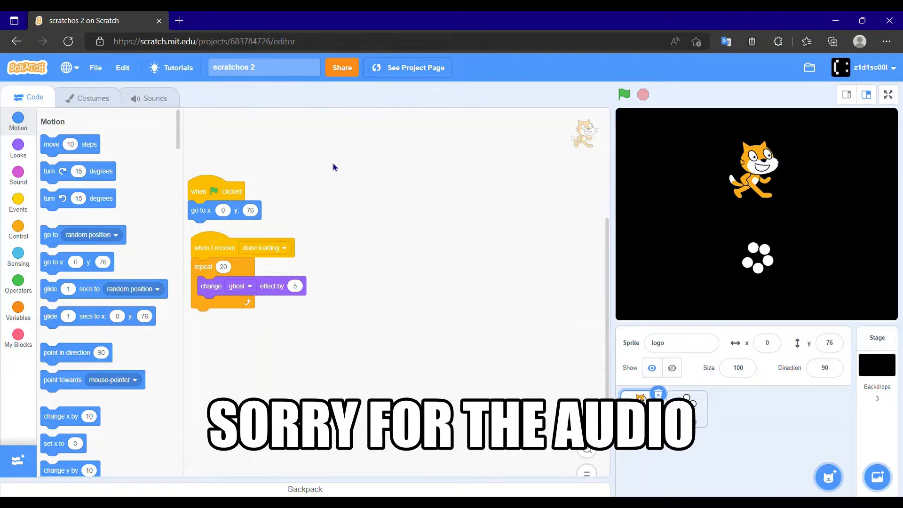
{"action": "mouse_move", "coordinate": [434, 176]}
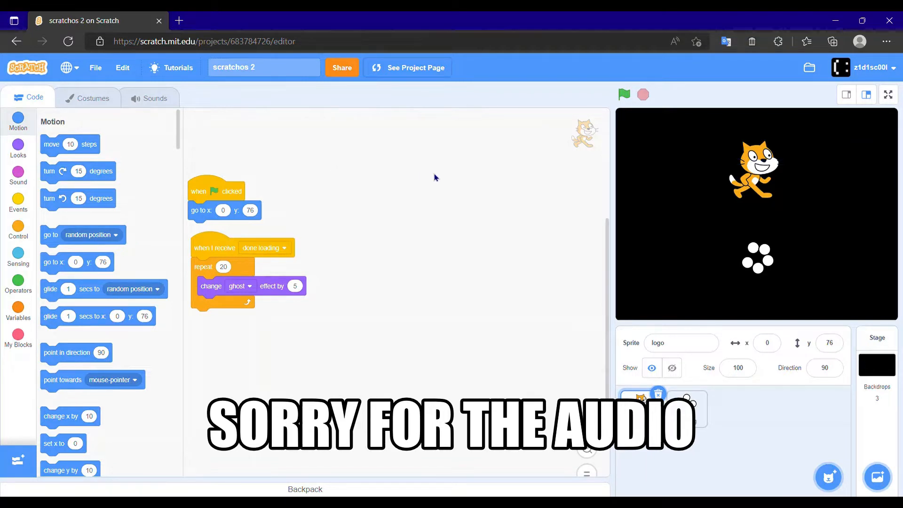
{"action": "mouse_move", "coordinate": [849, 137]}
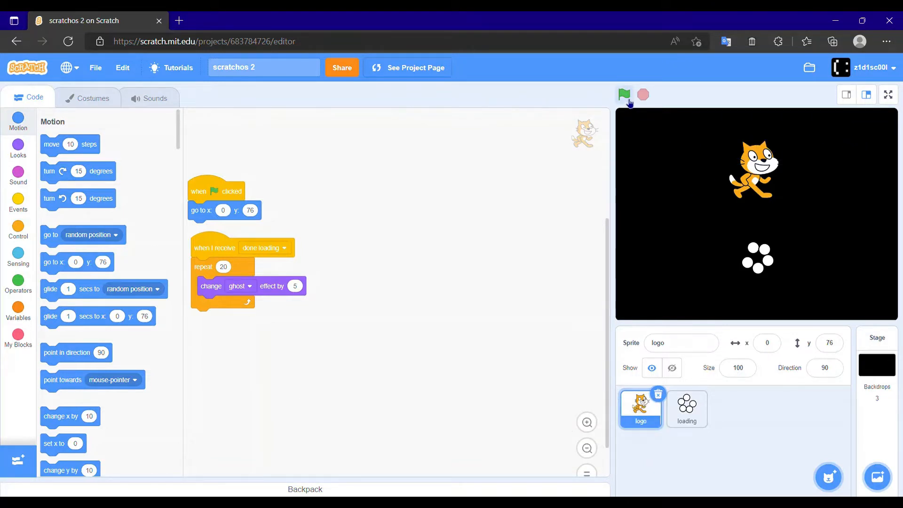
- Run the project and submit the login name 'zidissc00'
{"action": "left_click", "coordinate": [888, 94]}
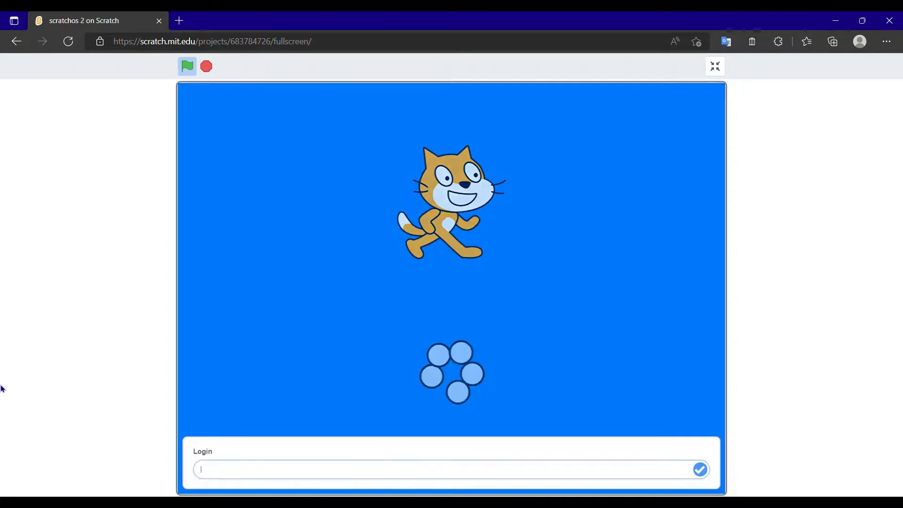
{"action": "left_click", "coordinate": [452, 468]}
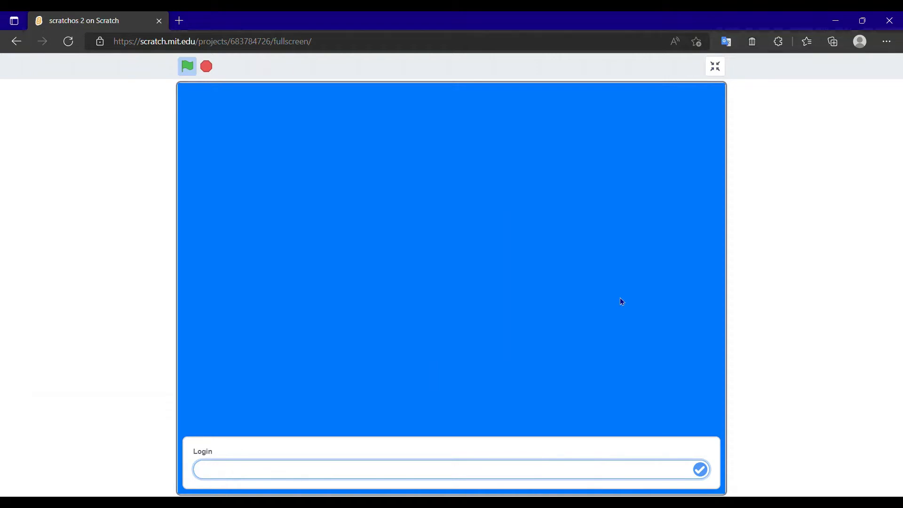
{"action": "type", "text": "zidis"}
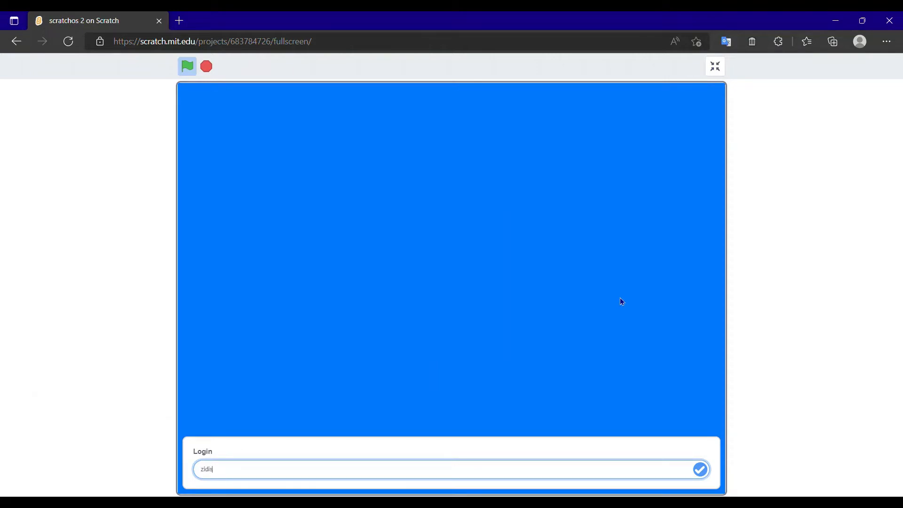
{"action": "type", "text": "sc00"}
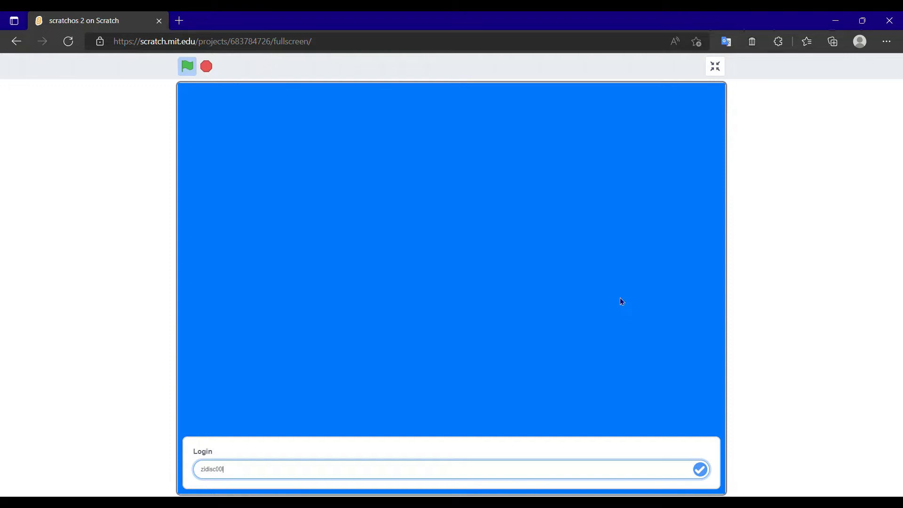
{"action": "left_click", "coordinate": [699, 469]}
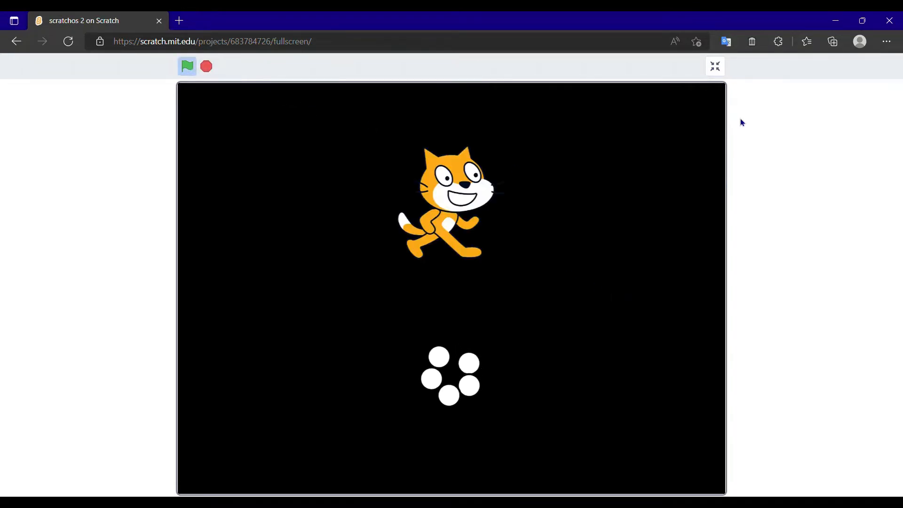
{"action": "mouse_move", "coordinate": [170, 121]}
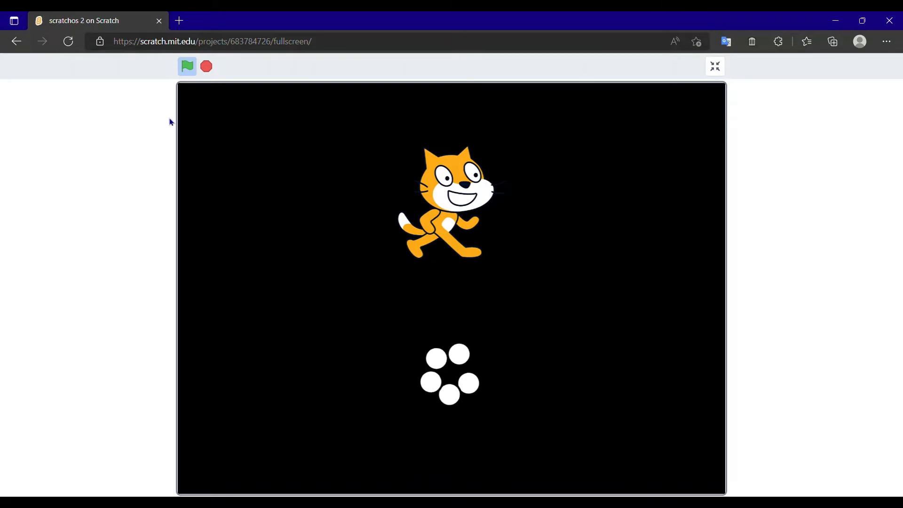
{"action": "mouse_move", "coordinate": [480, 300]}
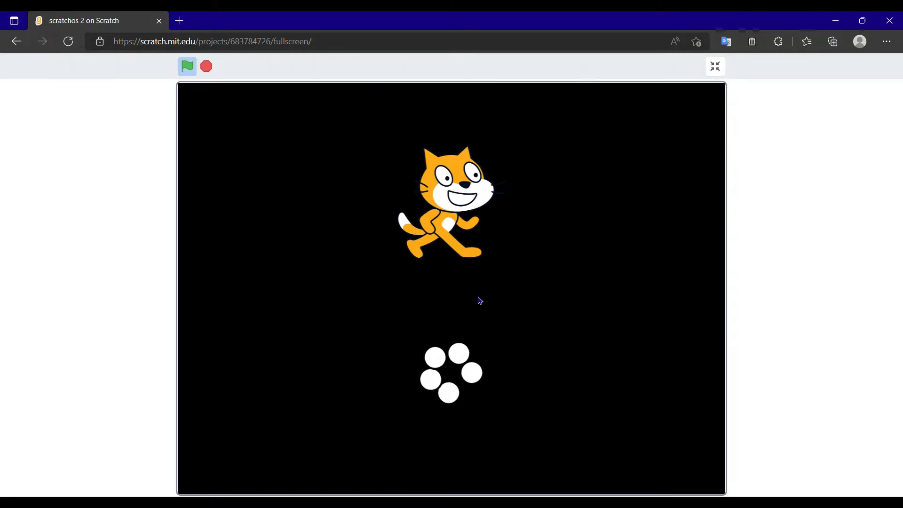
{"action": "mouse_move", "coordinate": [399, 461]}
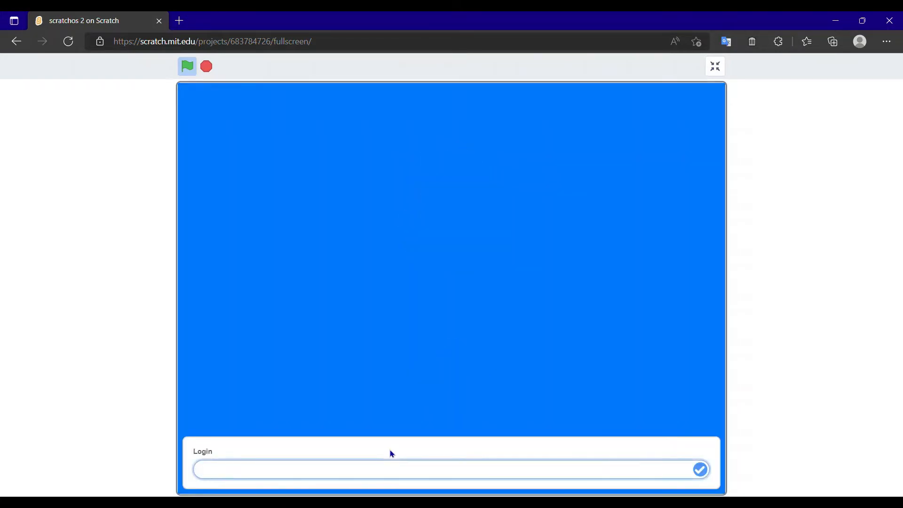
- Log in again with the name 'zidiscoo'
{"action": "type", "text": "zid"}
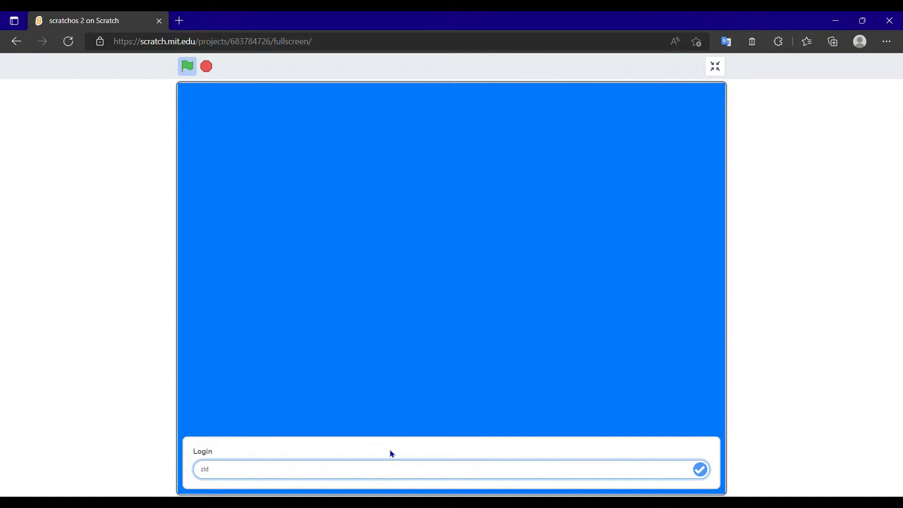
{"action": "type", "text": "iscoo"}
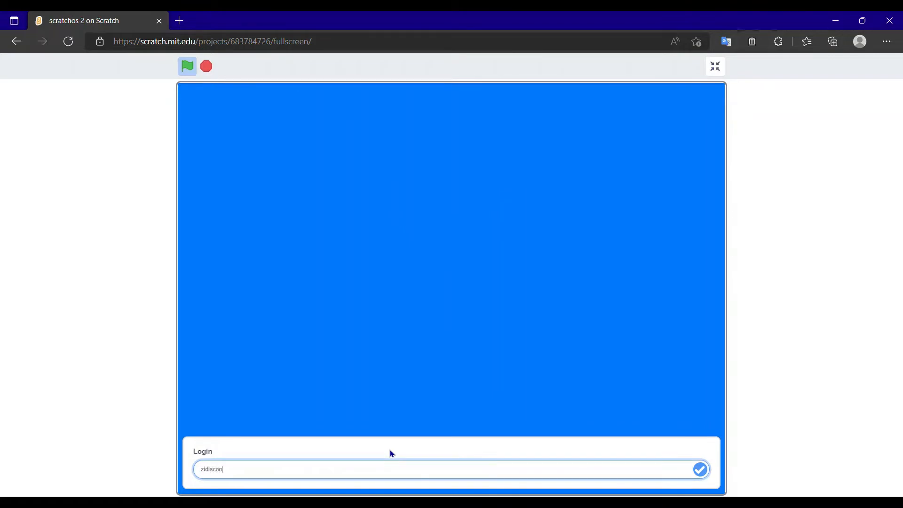
{"action": "left_click", "coordinate": [700, 468]}
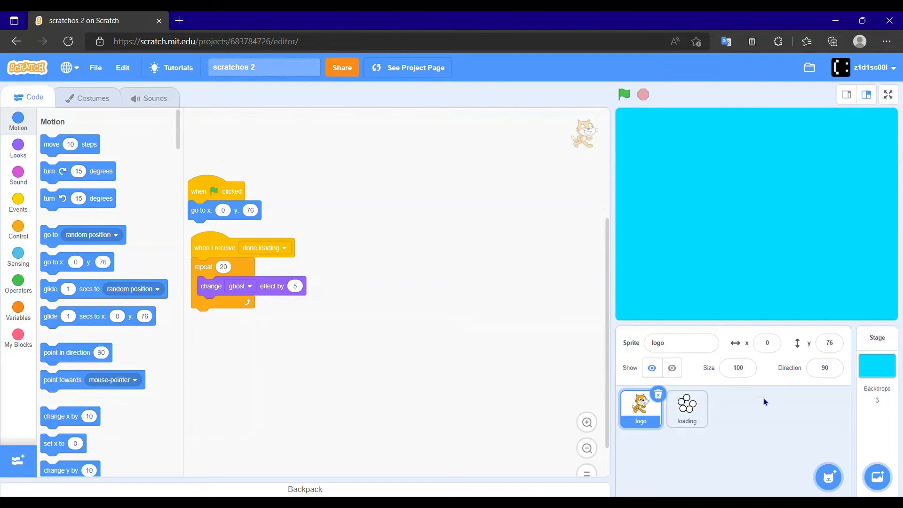
{"action": "mouse_move", "coordinate": [828, 477]}
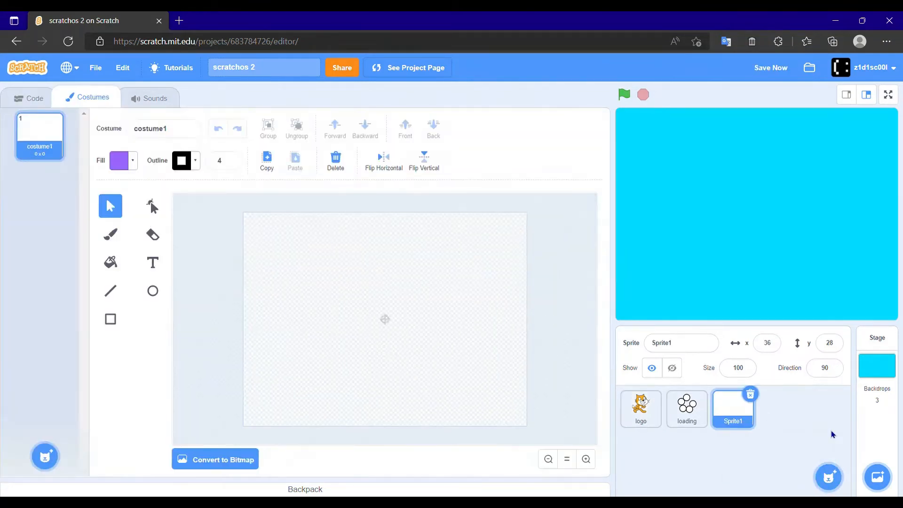
- Name the new painted sprite 'taskbal'
{"action": "left_click", "coordinate": [682, 343]}
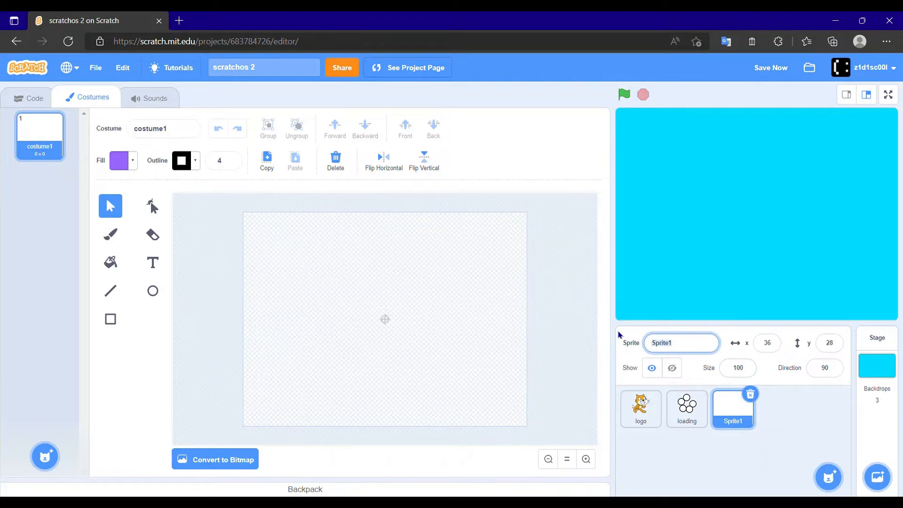
{"action": "type", "text": "taskbal"}
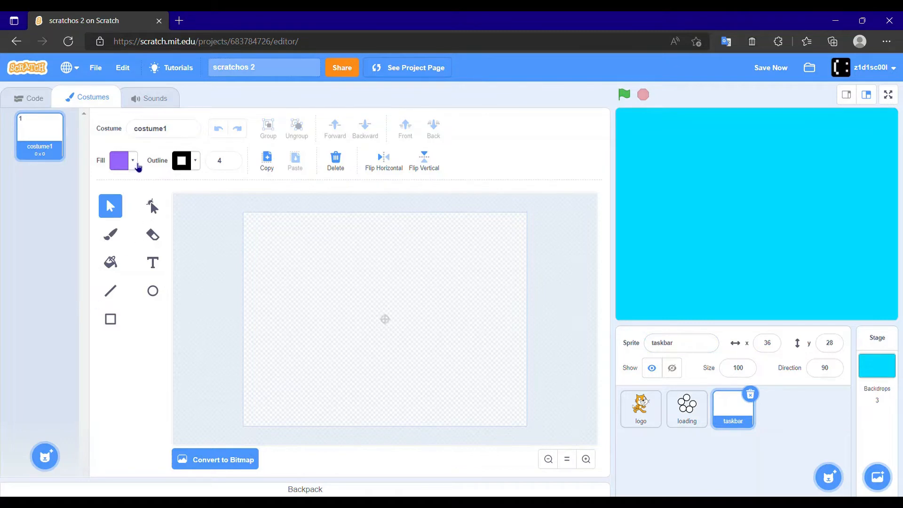
- Set the taskbar costume's fill colour to a medium grey
{"action": "left_click", "coordinate": [118, 160]}
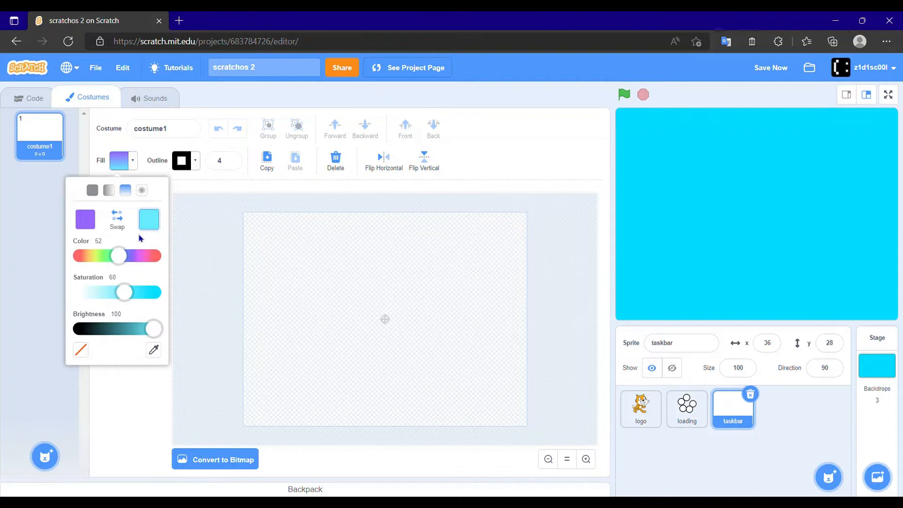
{"action": "mouse_move", "coordinate": [119, 262]}
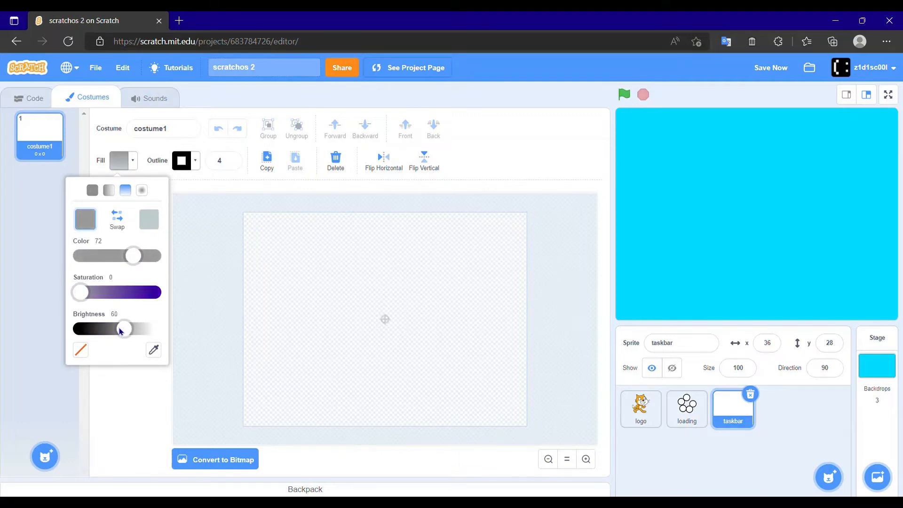
{"action": "left_click", "coordinate": [250, 316]}
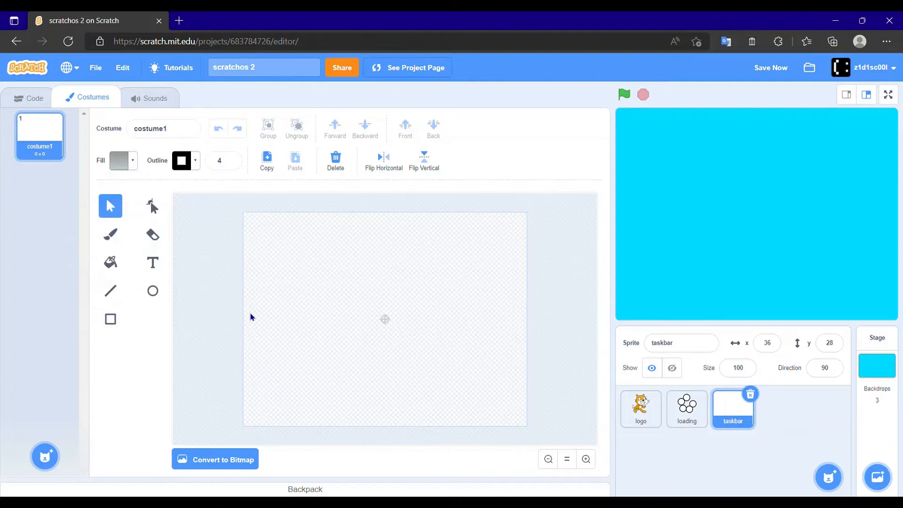
{"action": "mouse_move", "coordinate": [97, 315]}
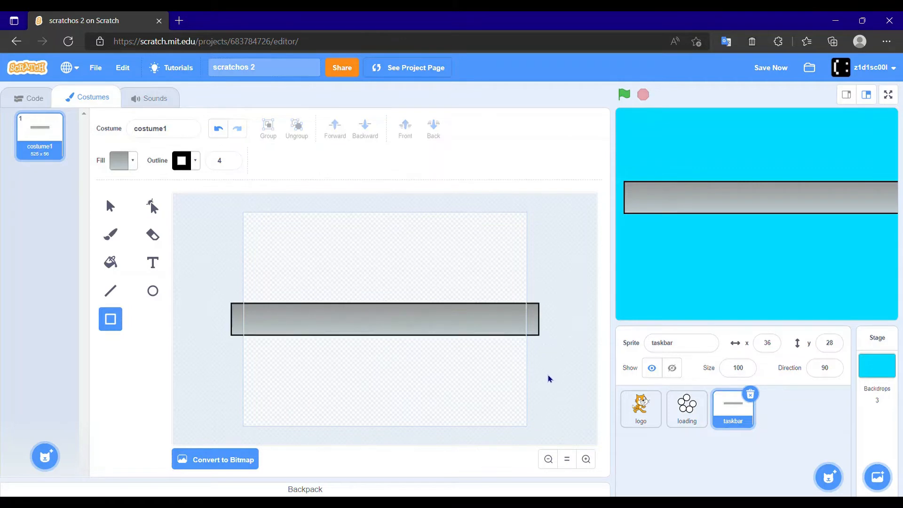
{"action": "mouse_move", "coordinate": [747, 201]}
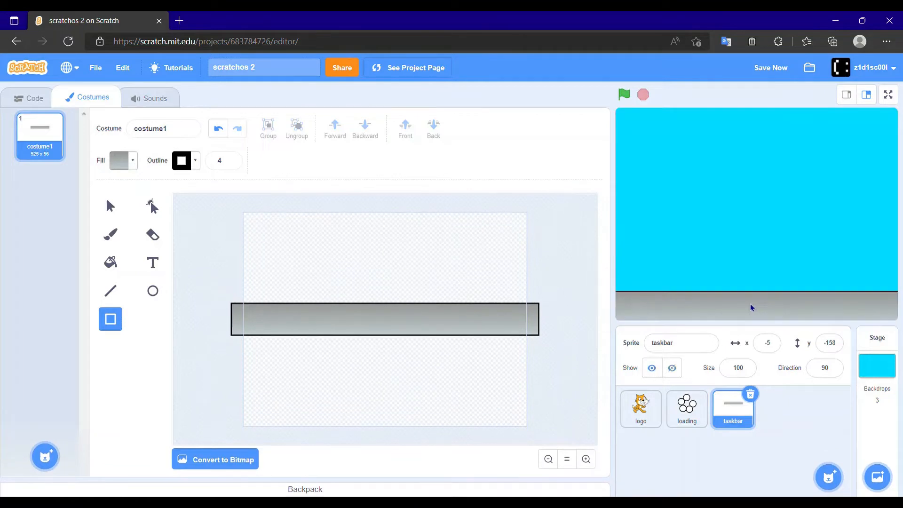
{"action": "mouse_move", "coordinate": [765, 360]}
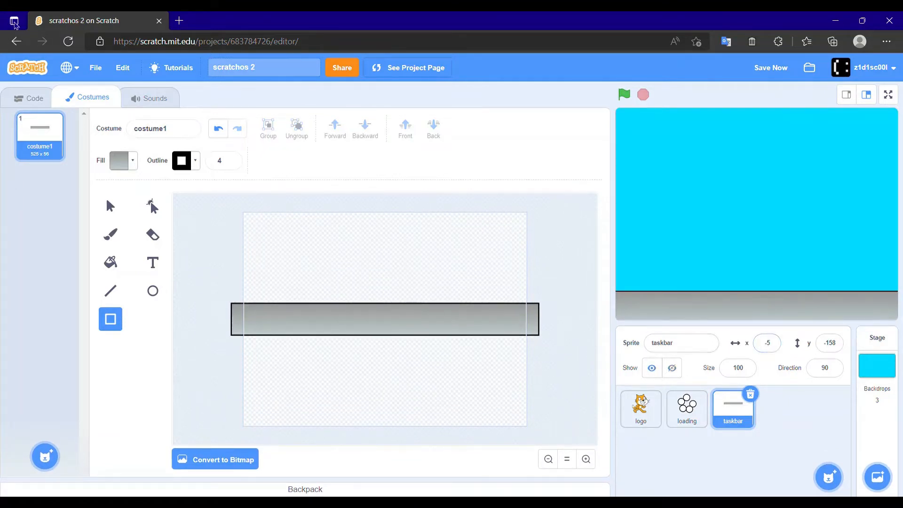
- Give the taskbar sprite a green-flag script that hides it
{"action": "left_click", "coordinate": [34, 97]}
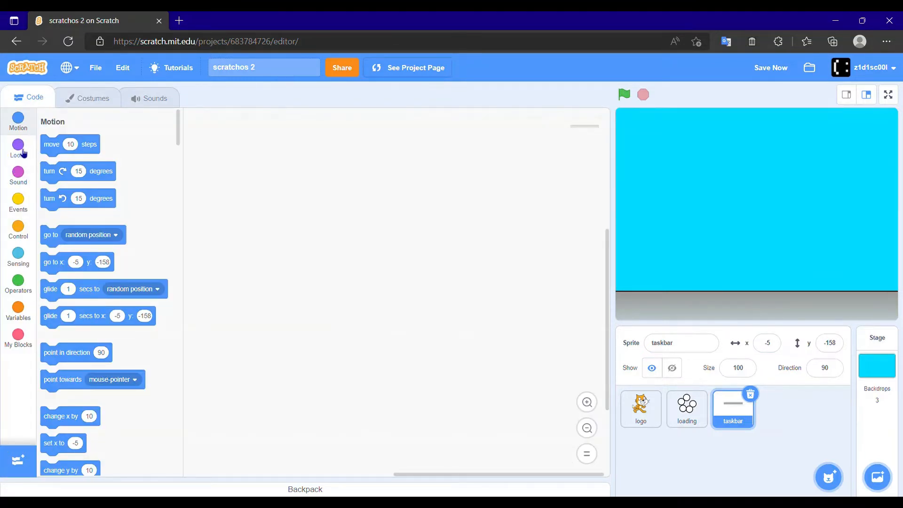
{"action": "left_click", "coordinate": [18, 202]}
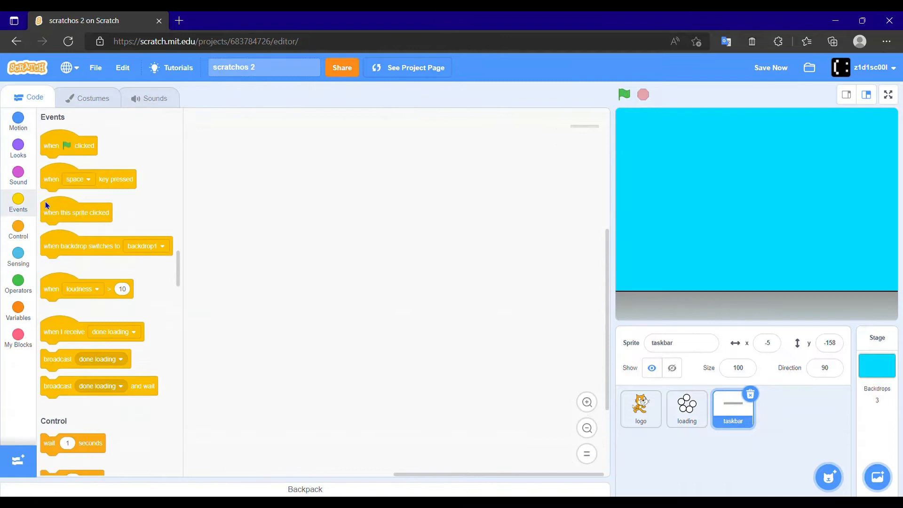
{"action": "left_click_drag", "start_coordinate": [67, 145], "coordinate": [259, 185]}
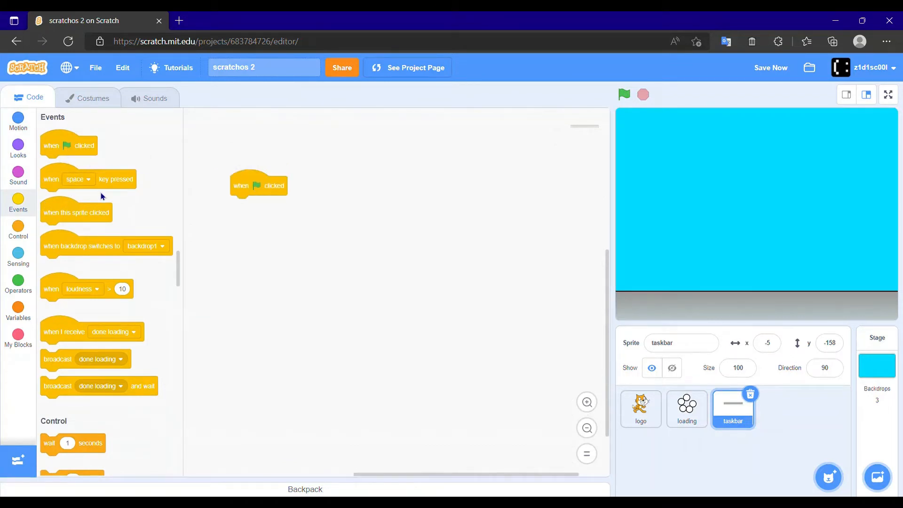
{"action": "left_click", "coordinate": [18, 121]}
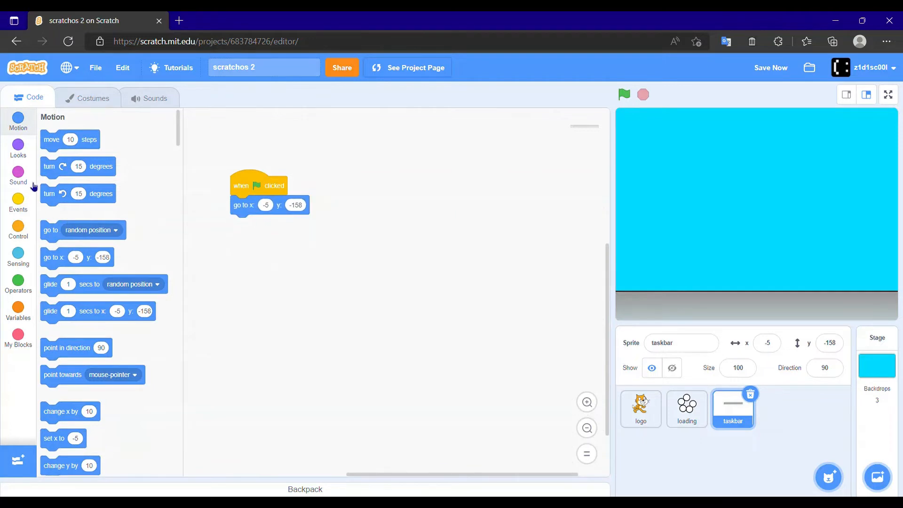
{"action": "left_click", "coordinate": [18, 148]}
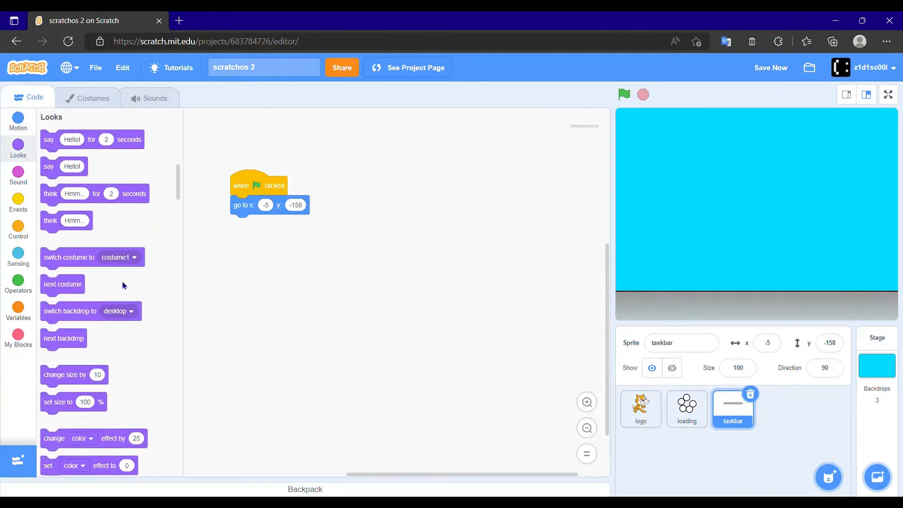
{"action": "scroll", "scroll_direction": "down", "scroll_amount": 3}
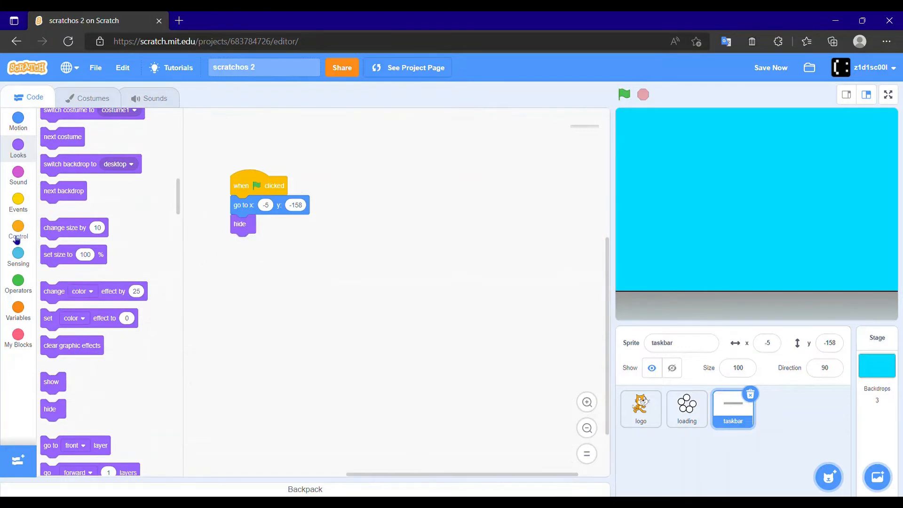
- Add a 'when backdrop switches to desktop' script that shows the taskbar, then run the project
{"action": "left_click", "coordinate": [18, 203]}
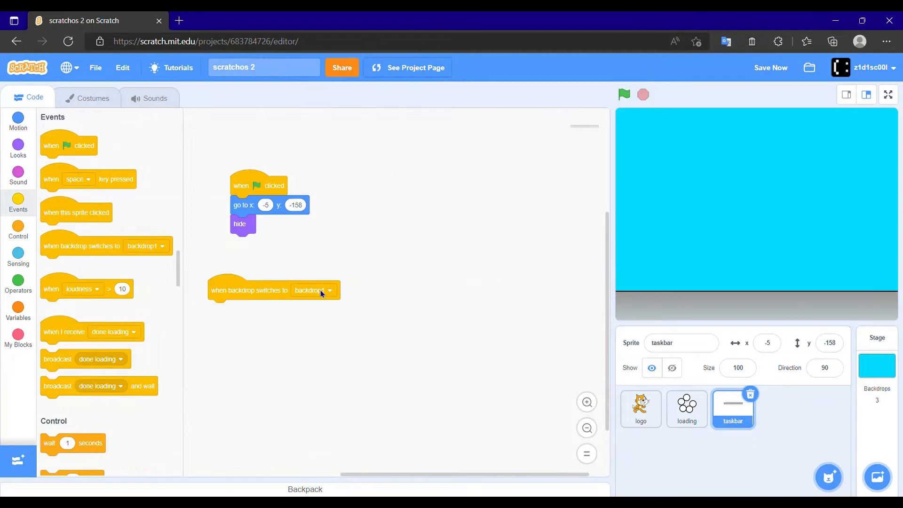
{"action": "left_click", "coordinate": [312, 290]}
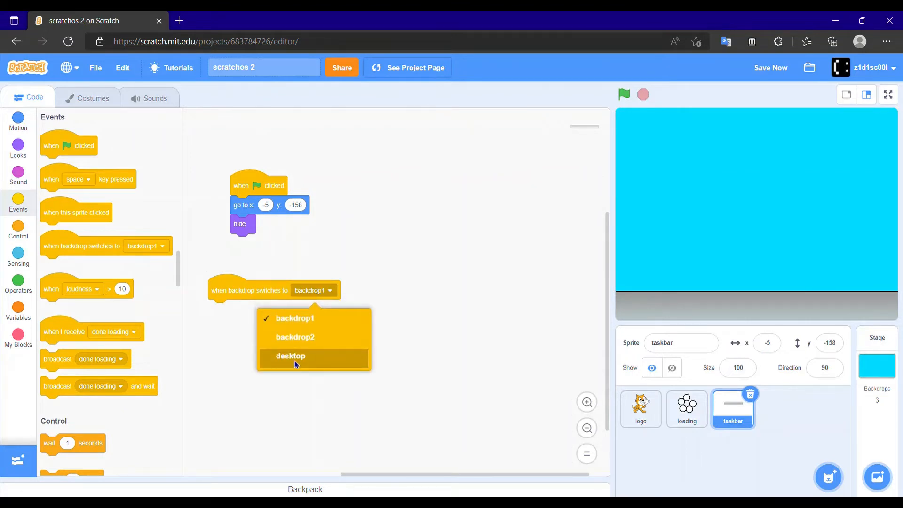
{"action": "left_click", "coordinate": [290, 355]}
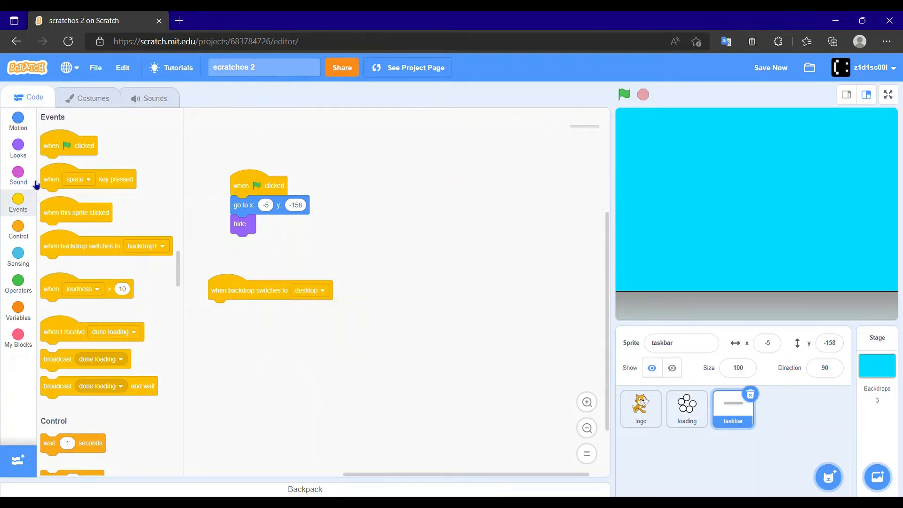
{"action": "left_click", "coordinate": [18, 149]}
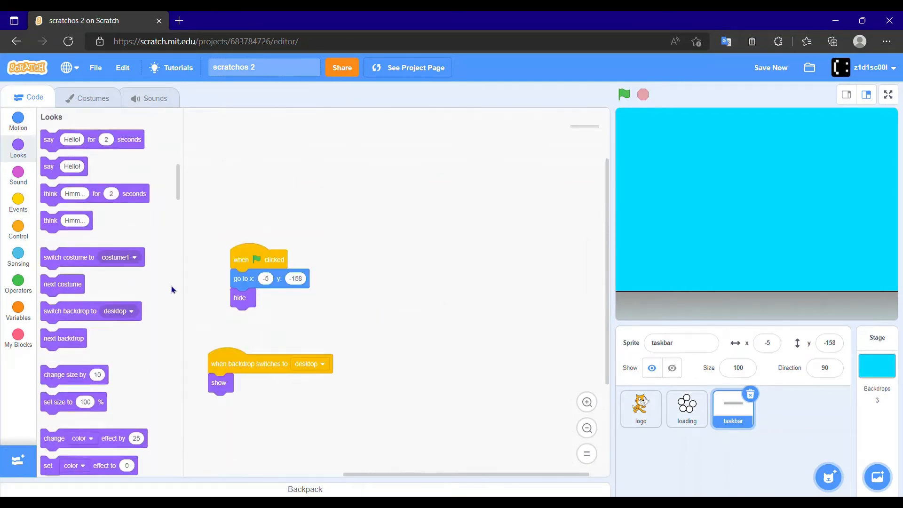
{"action": "scroll", "scroll_direction": "up", "scroll_amount": 3}
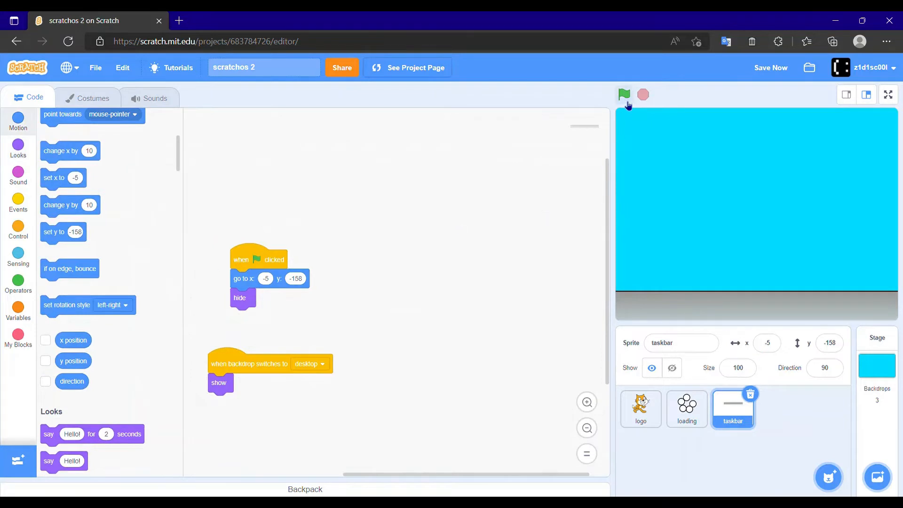
{"action": "left_click", "coordinate": [887, 94]}
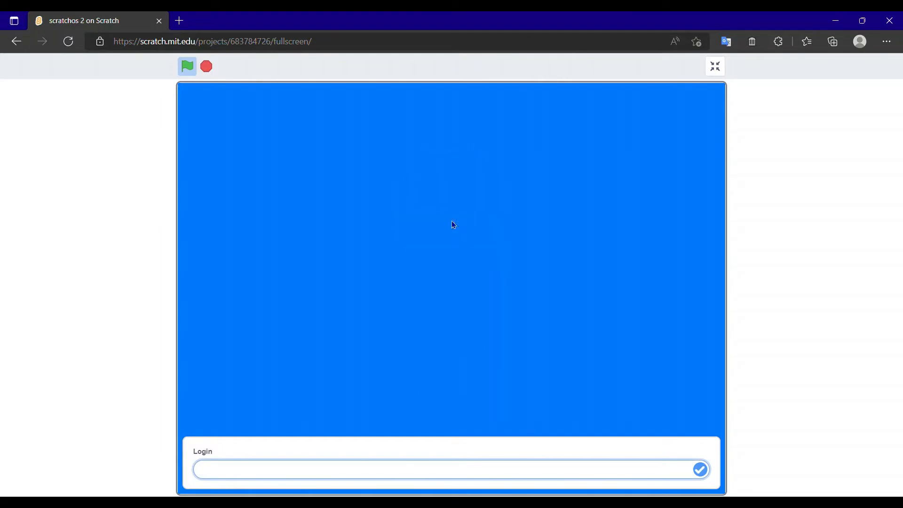
- Log in as 'zidiscool' to reach the desktop with the taskbar
{"action": "type", "text": "z"}
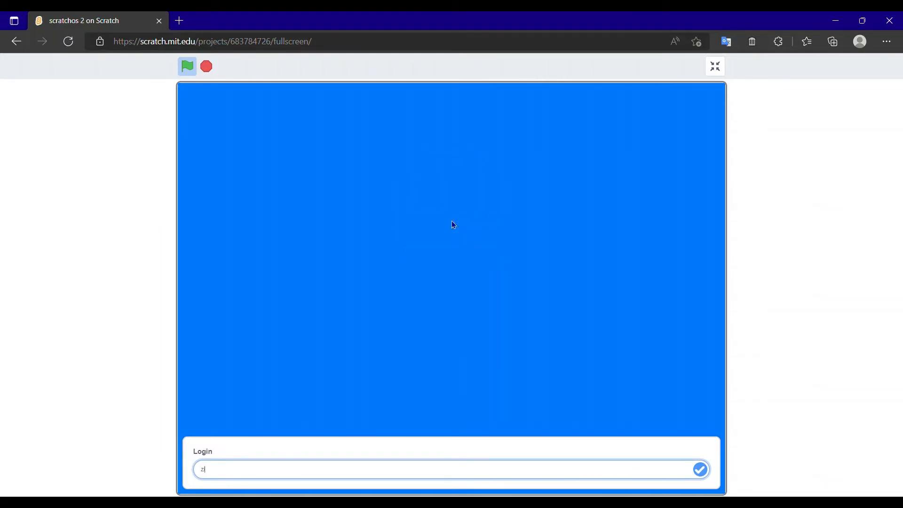
{"action": "type", "text": "idiscool"}
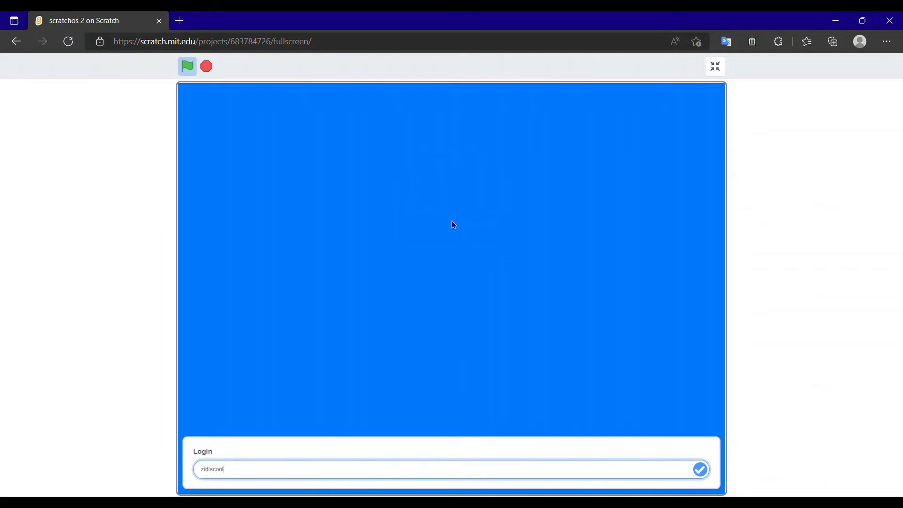
{"action": "left_click", "coordinate": [700, 469]}
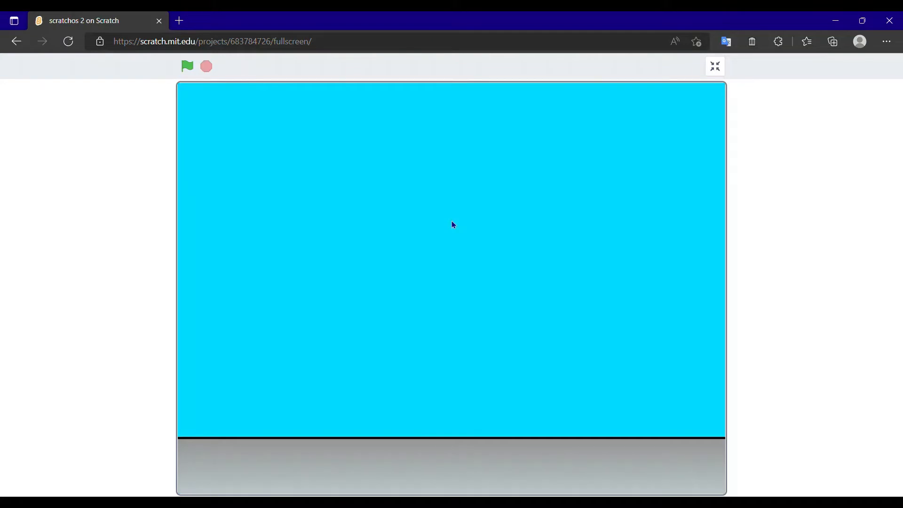
{"action": "mouse_move", "coordinate": [190, 433]}
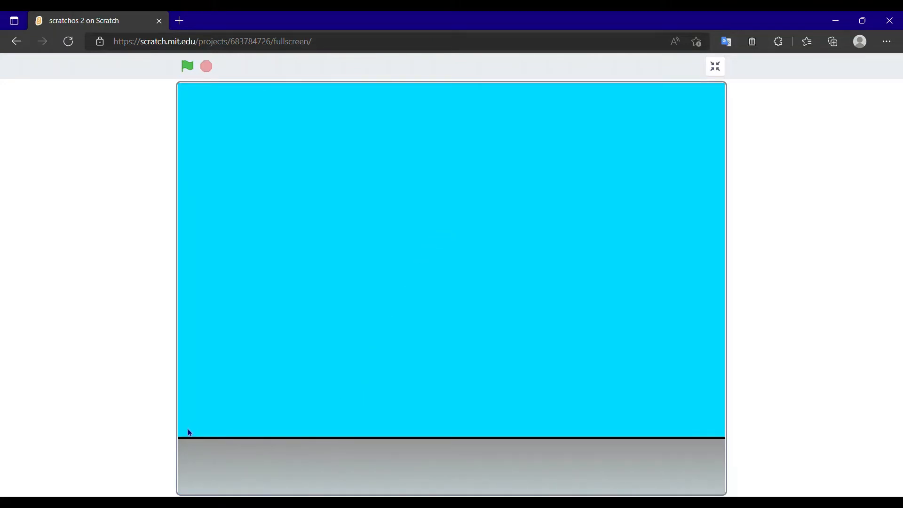
{"action": "mouse_move", "coordinate": [266, 453]}
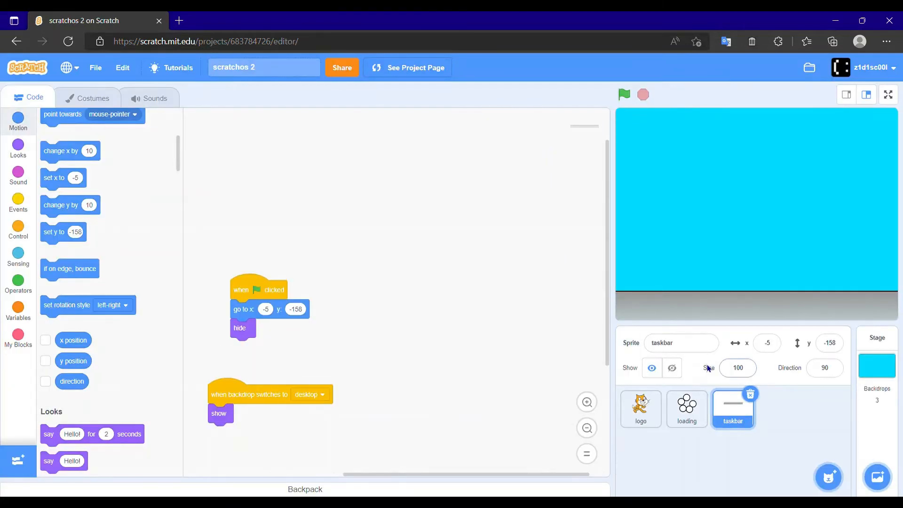
{"action": "mouse_move", "coordinate": [689, 382]}
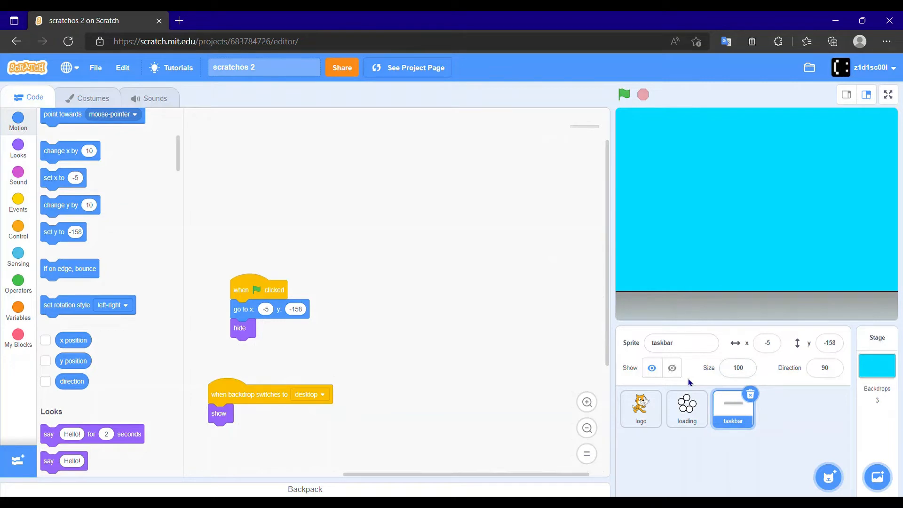
{"action": "mouse_move", "coordinate": [810, 472]}
{"action": "type", "text": "sett"}
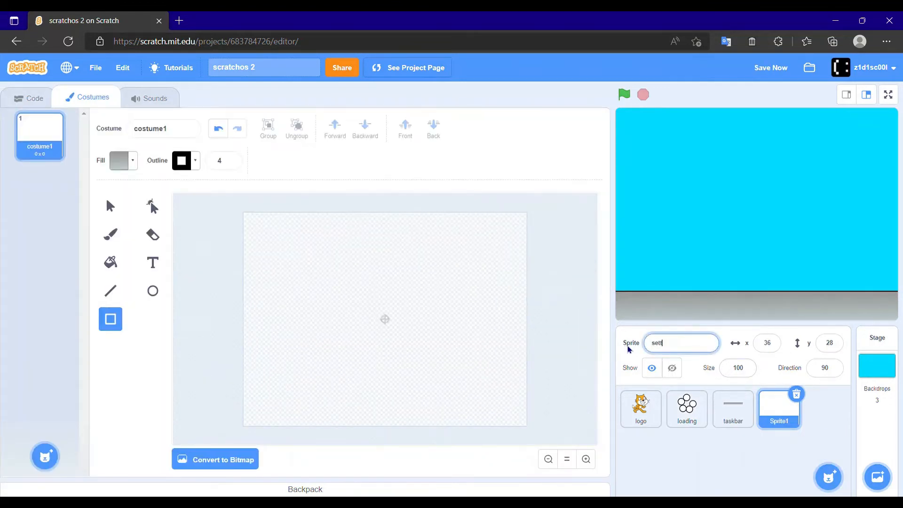
- Rename the sprite 'settings' and give its drawn circle a grey gradient fill
{"action": "type", "text": "ings"}
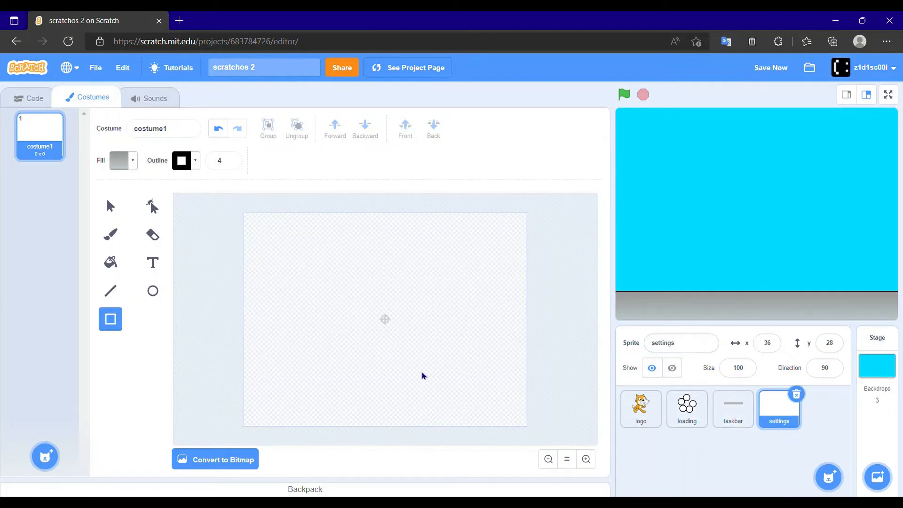
{"action": "left_click", "coordinate": [153, 291]}
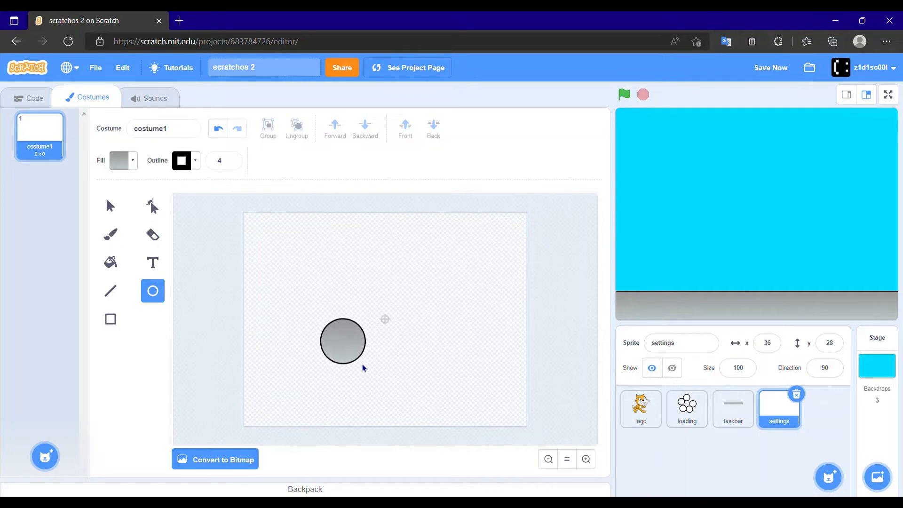
{"action": "left_click", "coordinate": [342, 341]}
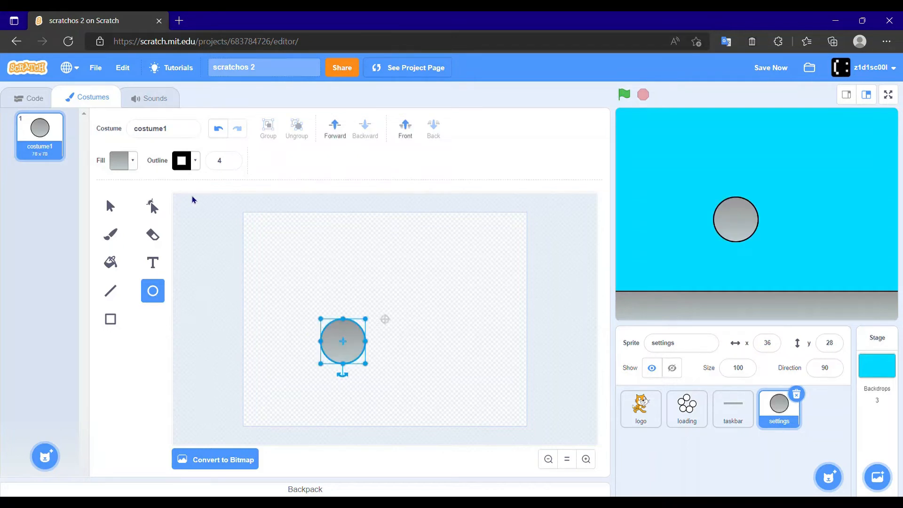
{"action": "left_click", "coordinate": [120, 159]}
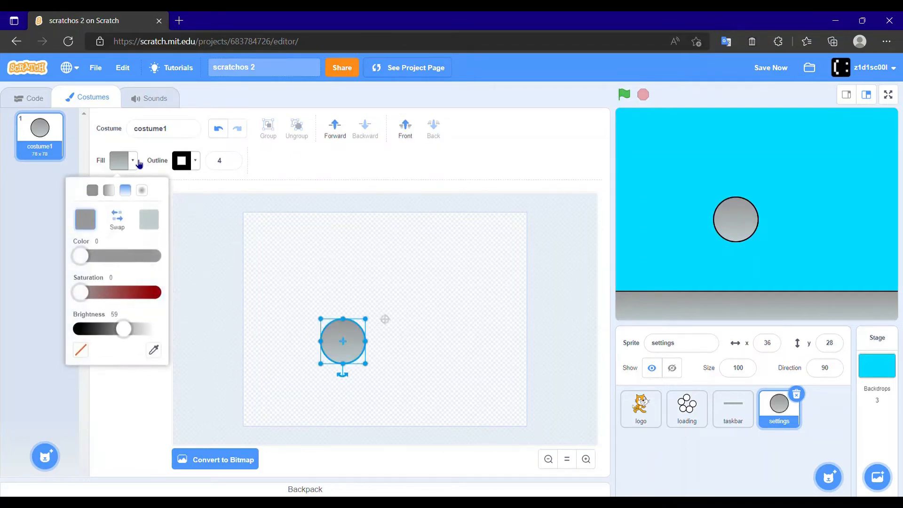
{"action": "mouse_move", "coordinate": [142, 190]}
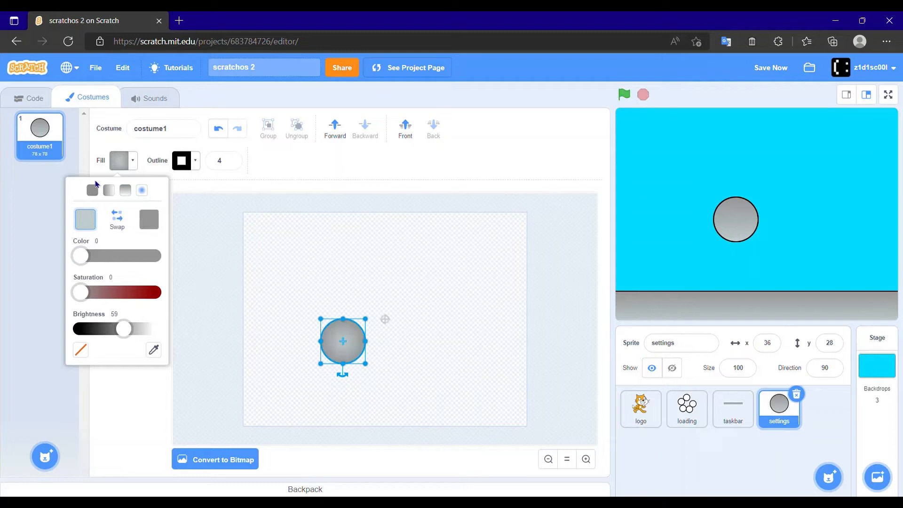
{"action": "left_click", "coordinate": [165, 393]}
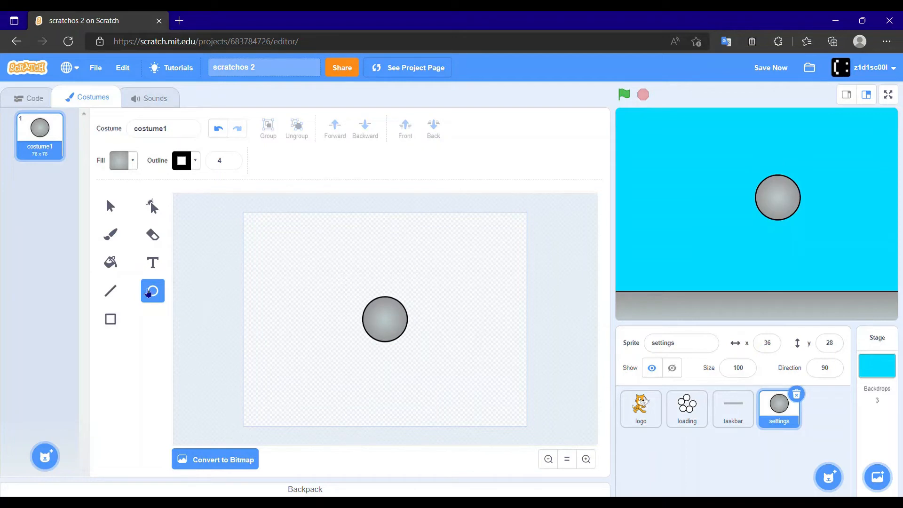
- Switch the settings costume's fill to solid white
{"action": "left_click", "coordinate": [119, 161]}
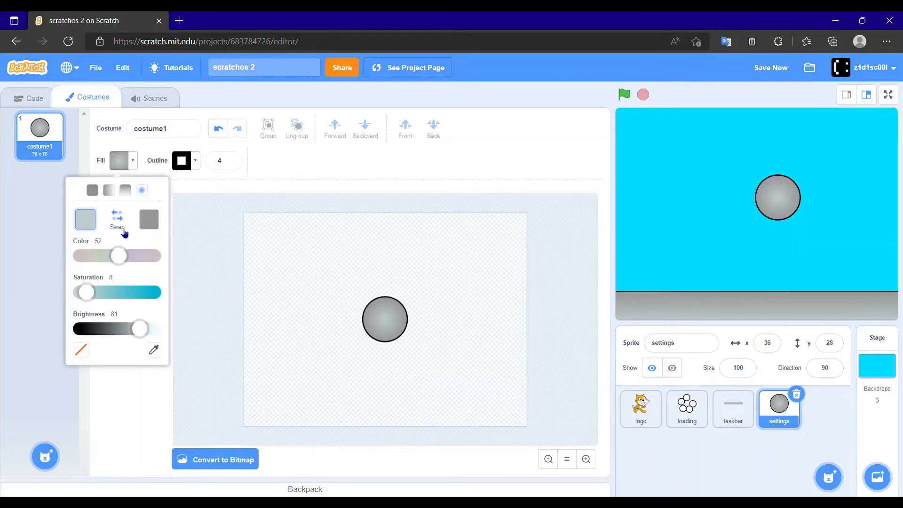
{"action": "left_click", "coordinate": [109, 190]}
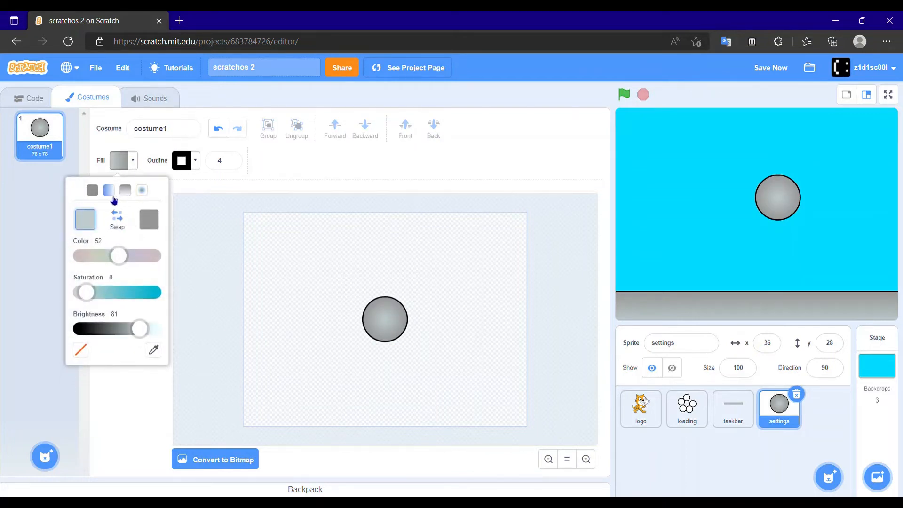
{"action": "left_click", "coordinate": [92, 190]}
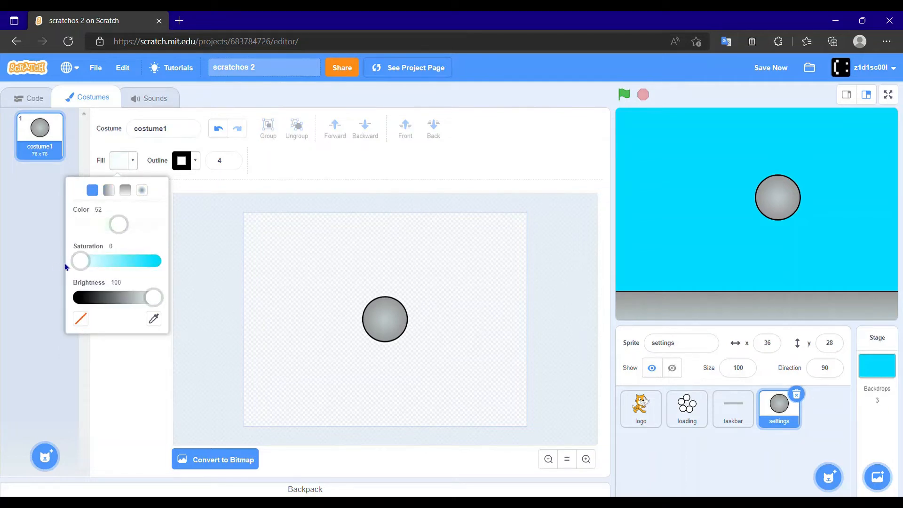
{"action": "left_click", "coordinate": [295, 334]}
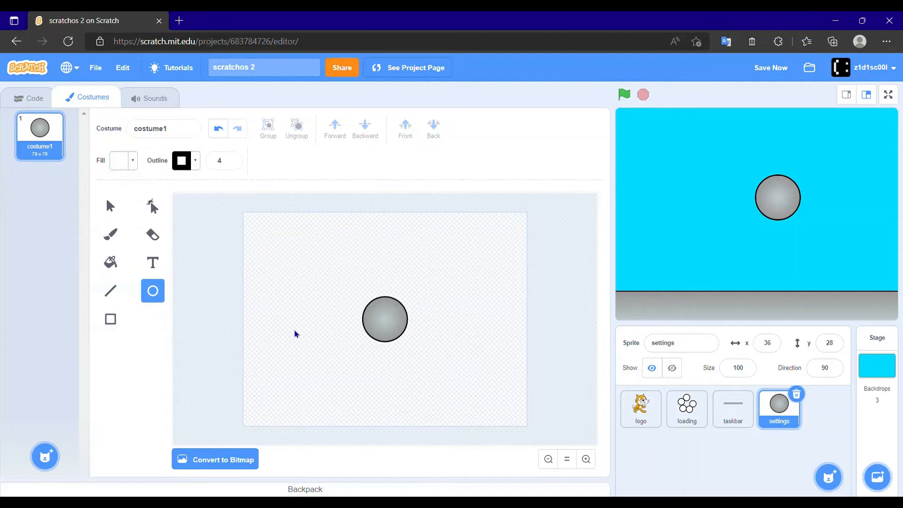
{"action": "mouse_move", "coordinate": [284, 350]}
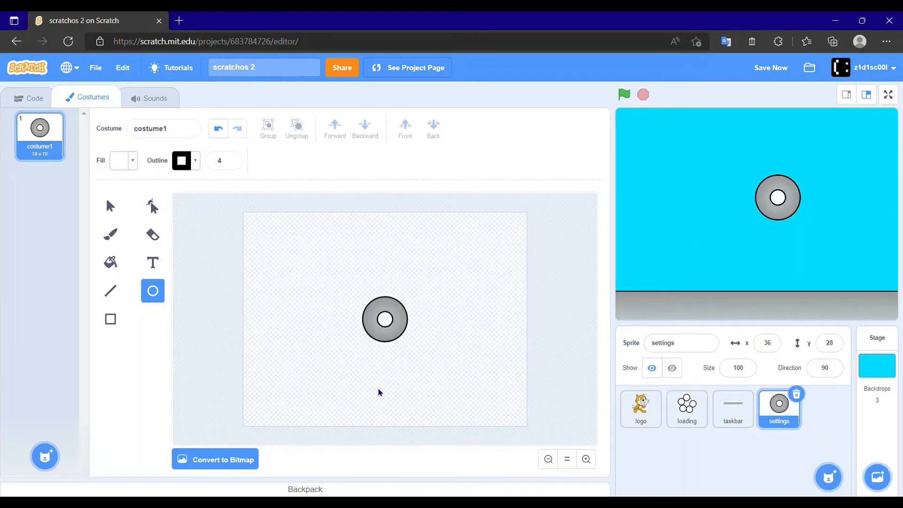
{"action": "mouse_move", "coordinate": [354, 259]}
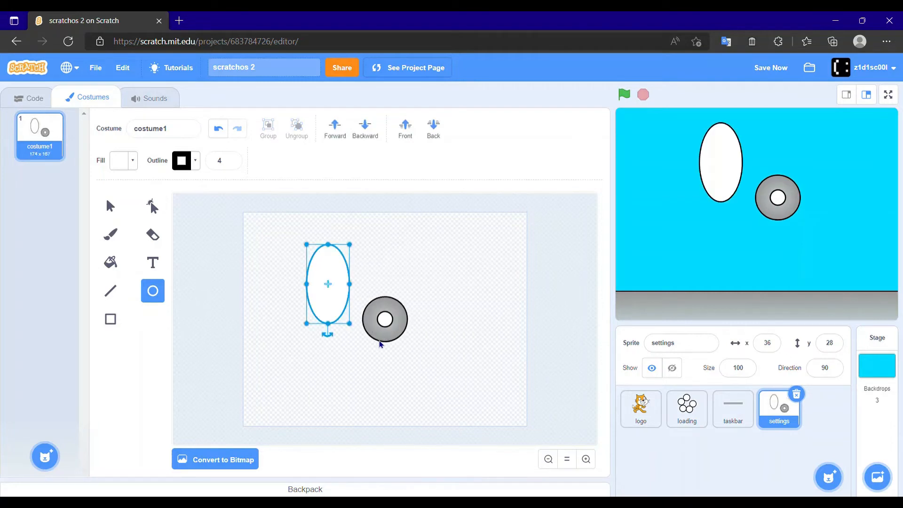
- Delete the stray oval, group the ring's parts, and select the ring to resize
{"action": "key", "text": "Delete"}
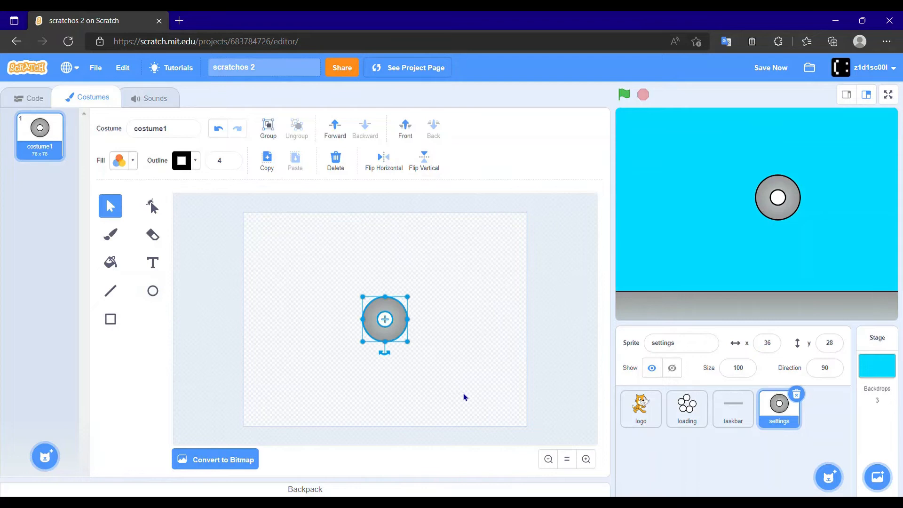
{"action": "mouse_move", "coordinate": [131, 282]}
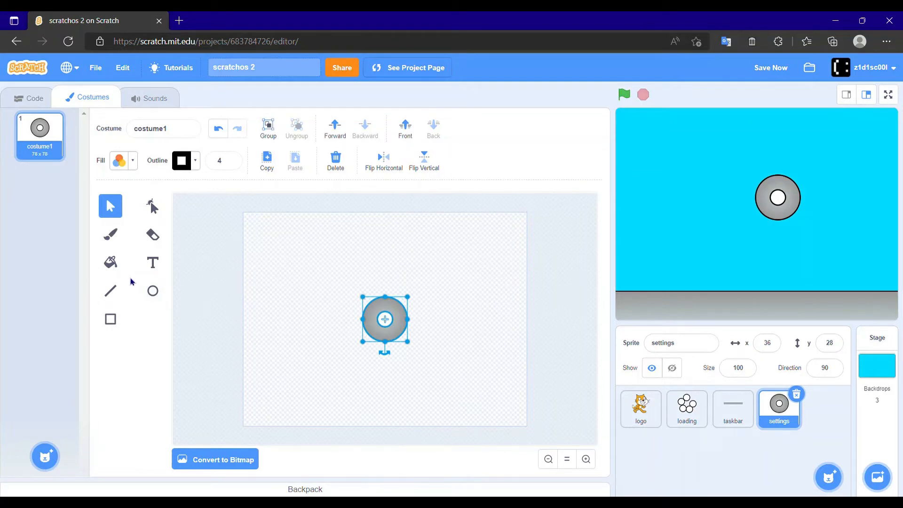
{"action": "mouse_move", "coordinate": [268, 128]}
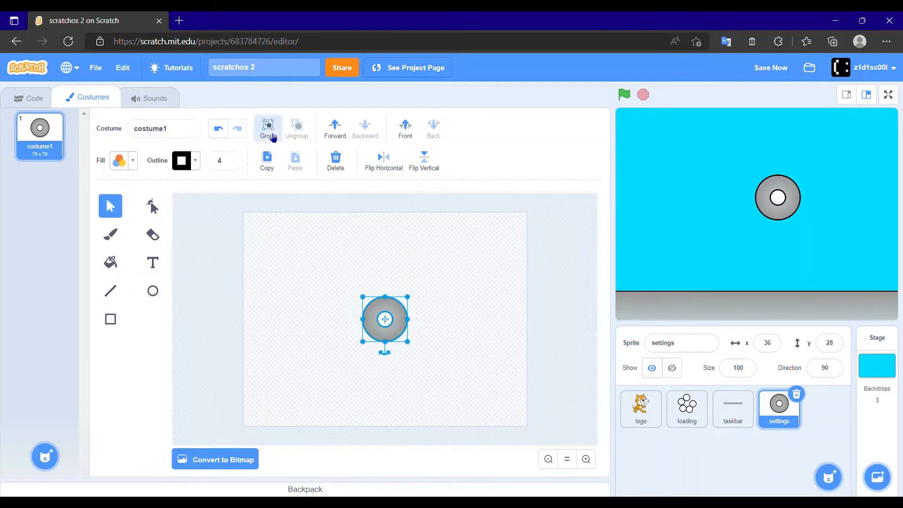
{"action": "left_click", "coordinate": [358, 331]}
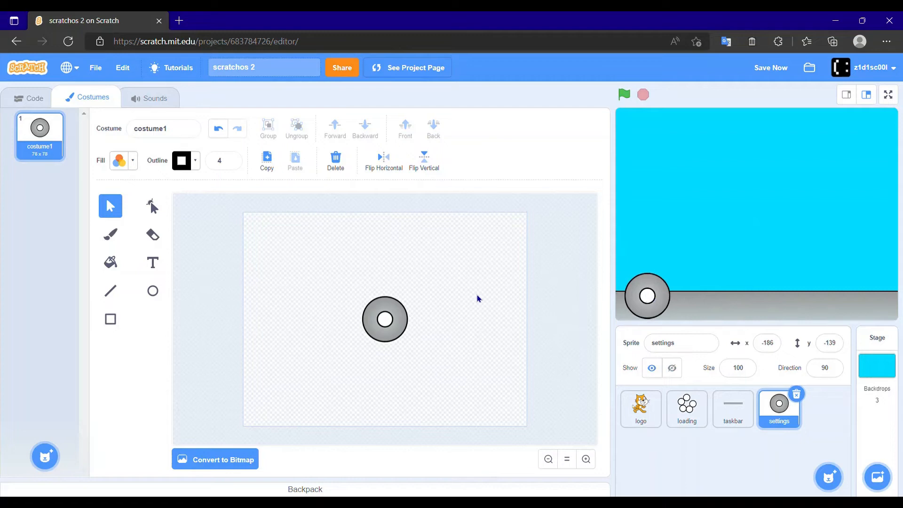
{"action": "left_click", "coordinate": [384, 319]}
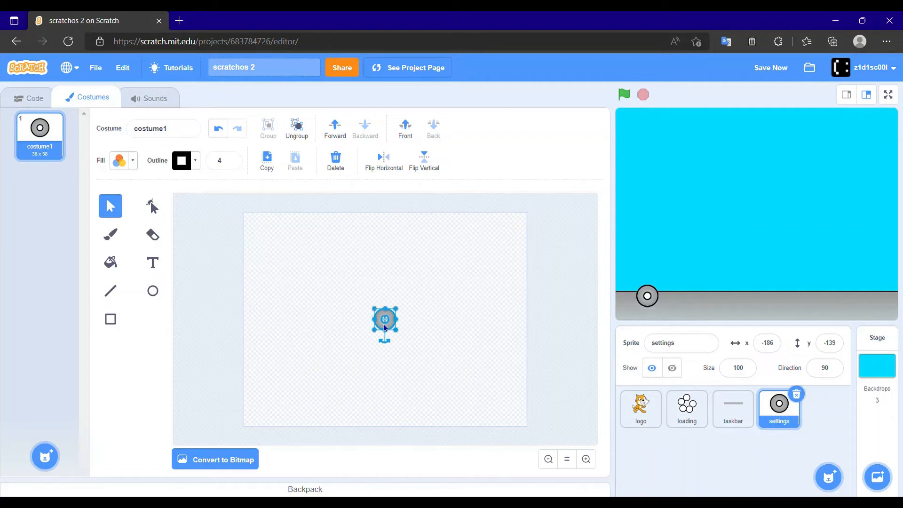
{"action": "mouse_move", "coordinate": [510, 311]}
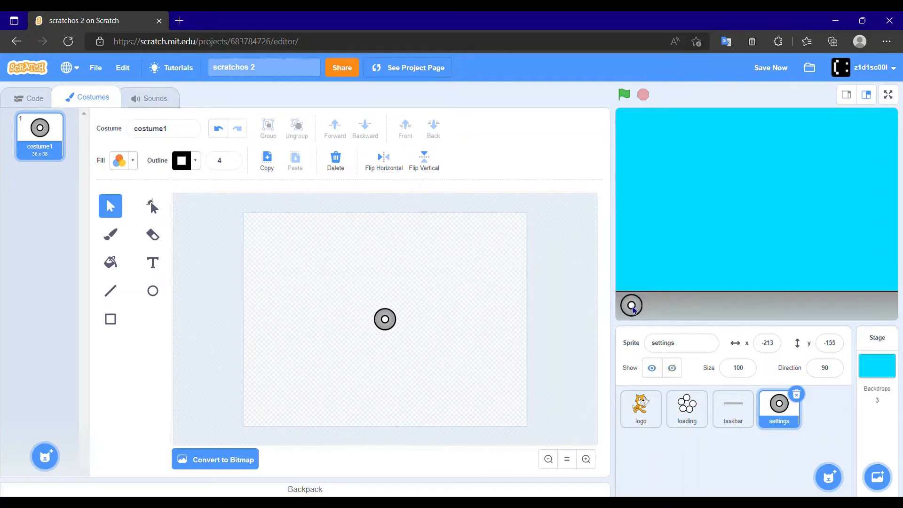
{"action": "mouse_move", "coordinate": [532, 337]}
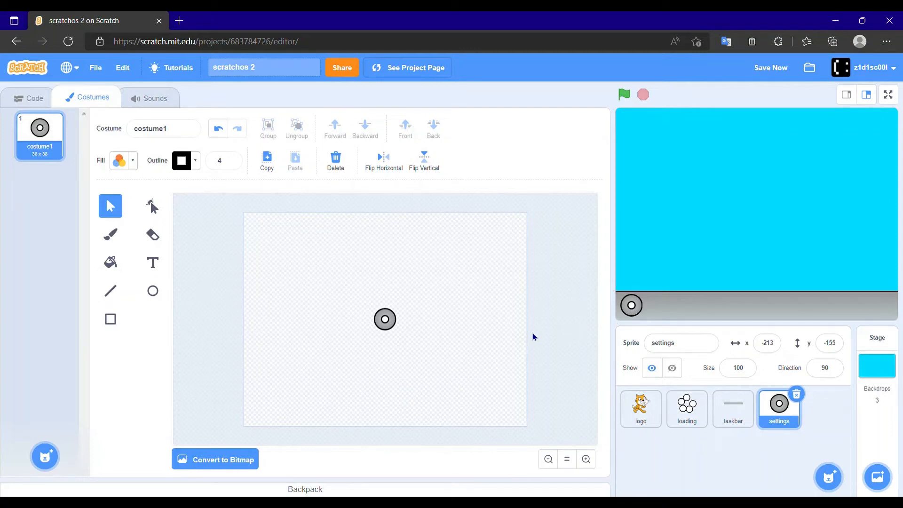
{"action": "mouse_move", "coordinate": [92, 118]}
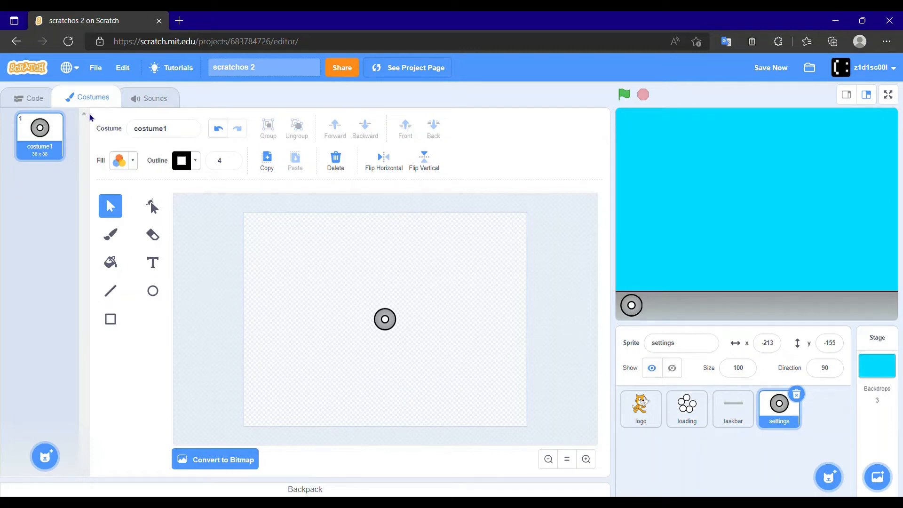
- Build a green-flag script moving the settings sprite to x:-213 y:-155 and hiding it
{"action": "left_click", "coordinate": [34, 98]}
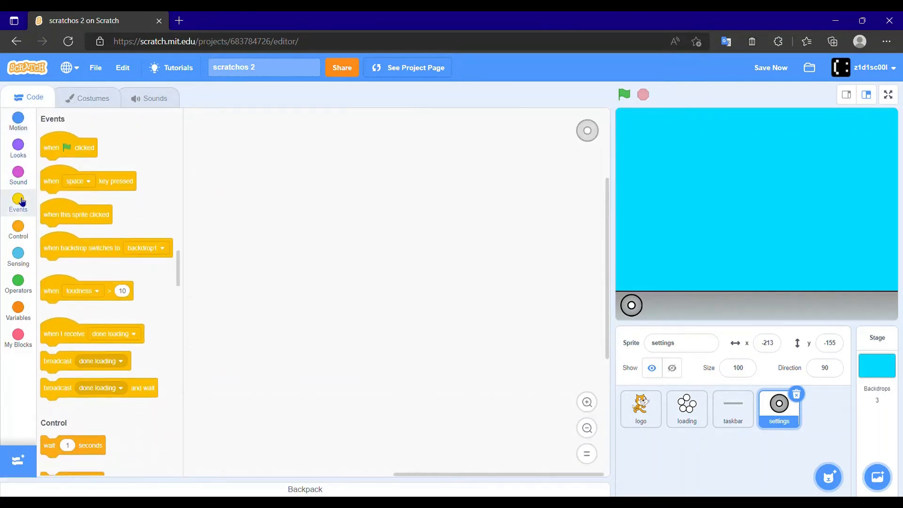
{"action": "left_click_drag", "start_coordinate": [68, 147], "coordinate": [235, 177]}
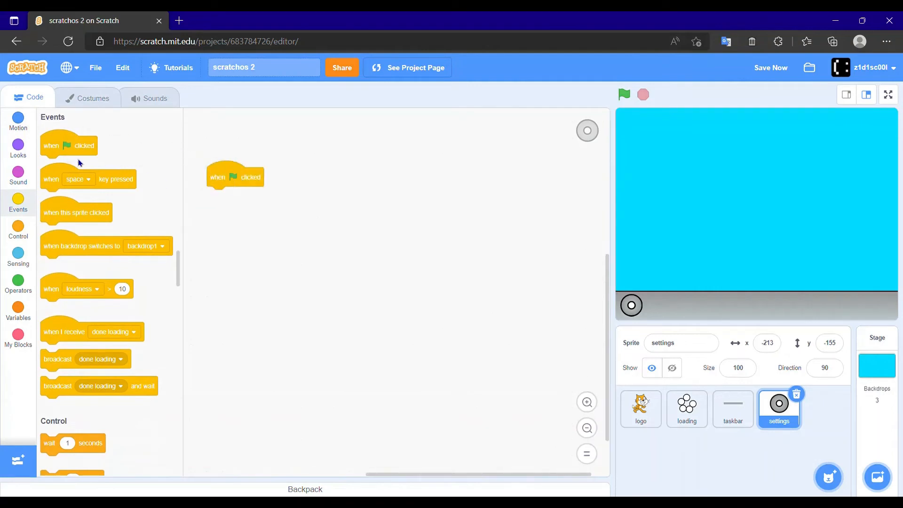
{"action": "left_click", "coordinate": [18, 119]}
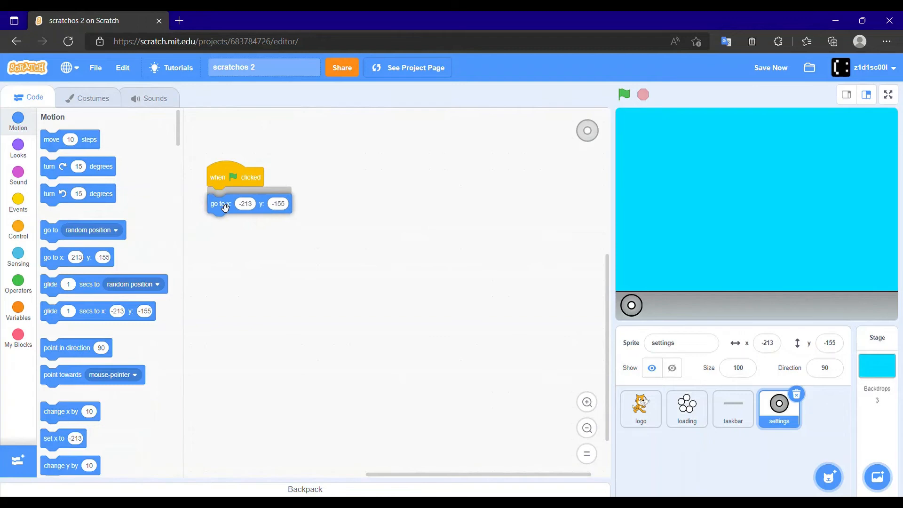
{"action": "left_click", "coordinate": [18, 202]}
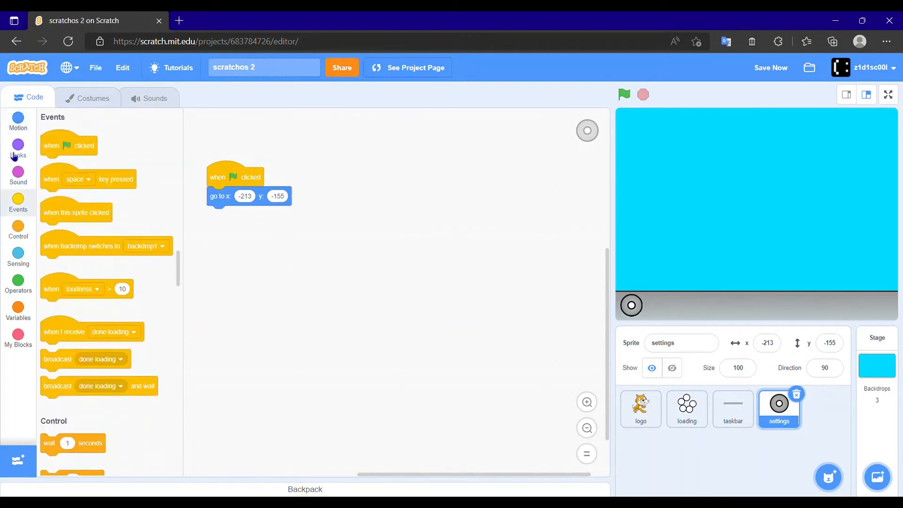
{"action": "left_click", "coordinate": [17, 148]}
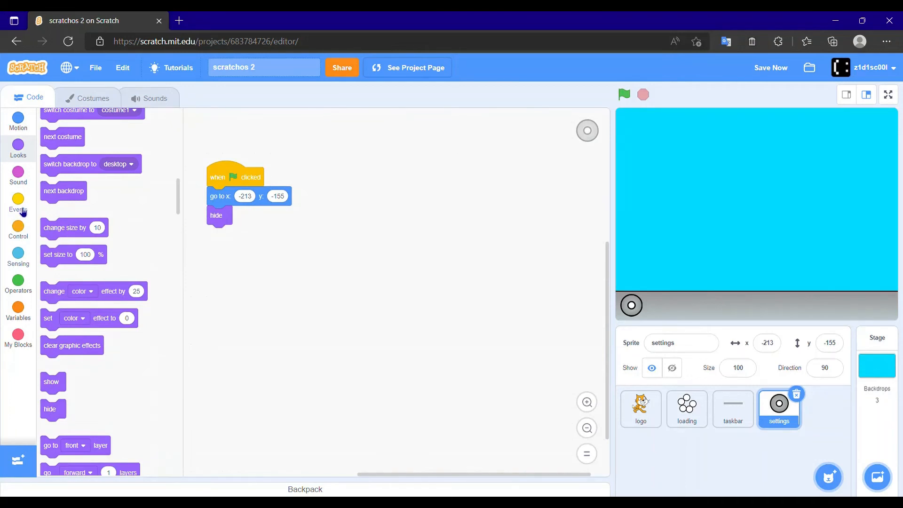
- Add a 'when backdrop switches to desktop' show script and save the project
{"action": "left_click", "coordinate": [18, 204]}
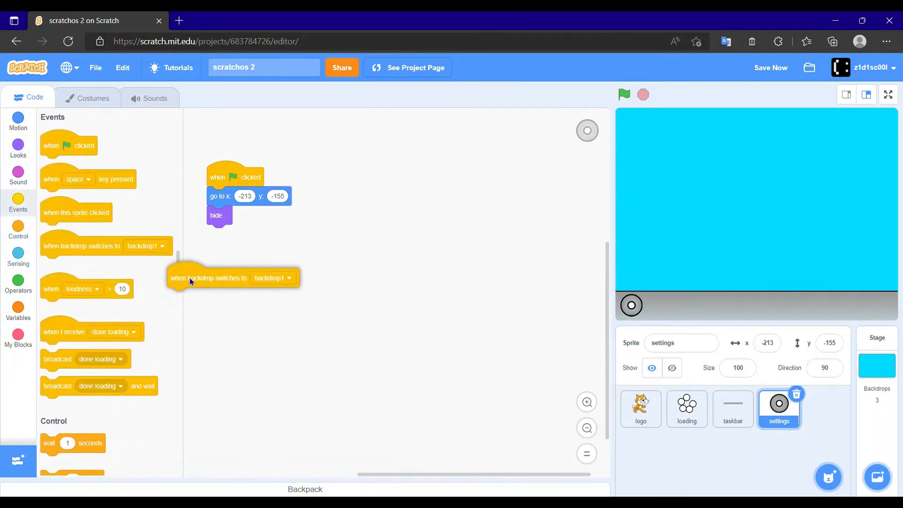
{"action": "left_click", "coordinate": [308, 275]}
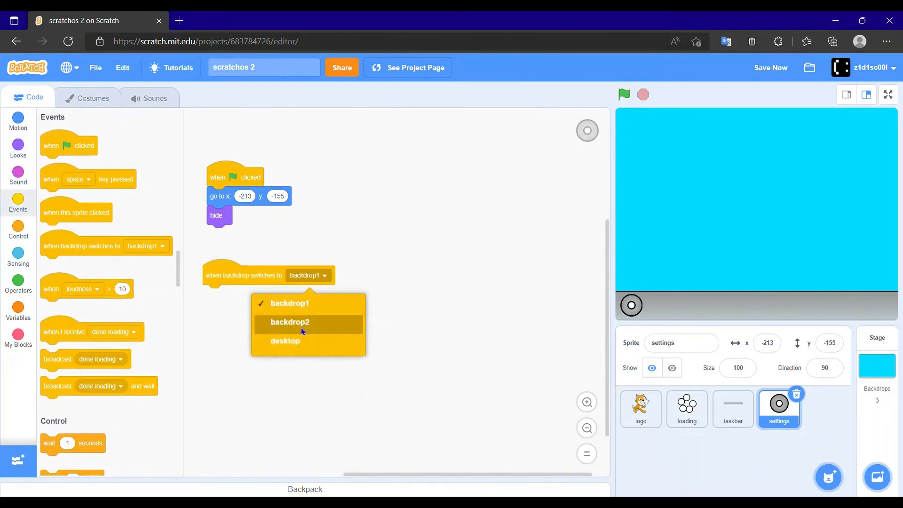
{"action": "left_click", "coordinate": [285, 340]}
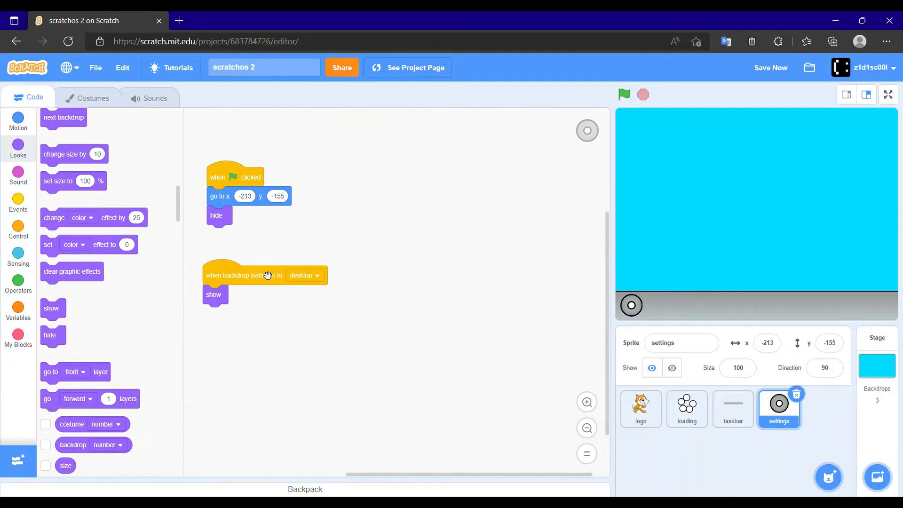
{"action": "mouse_move", "coordinate": [258, 243]}
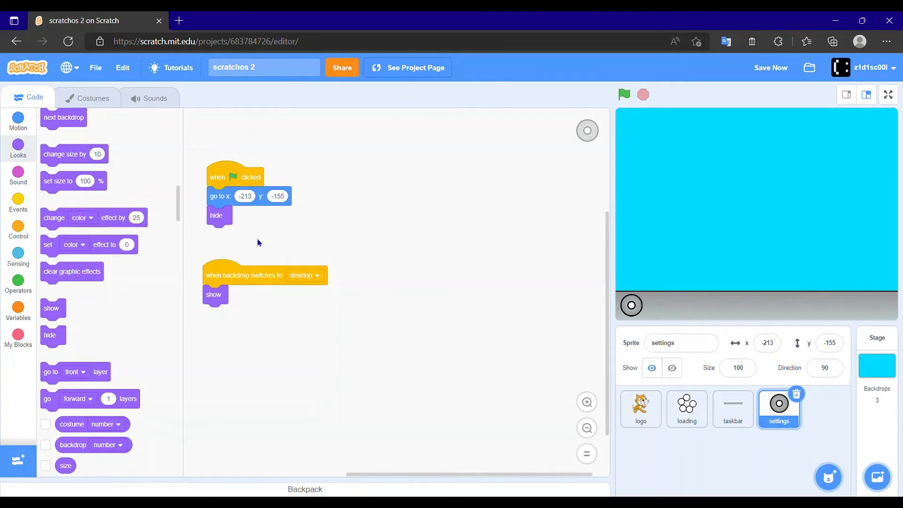
{"action": "left_click", "coordinate": [770, 67]}
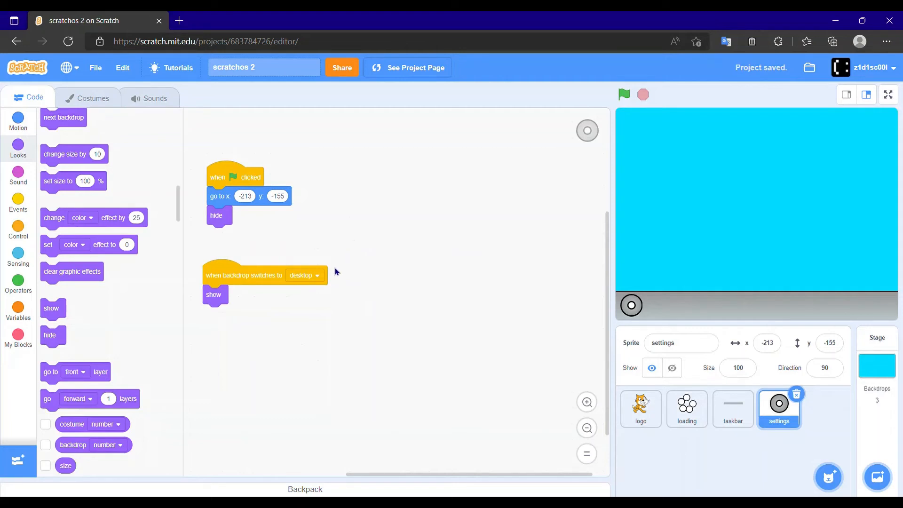
{"action": "mouse_move", "coordinate": [18, 228]}
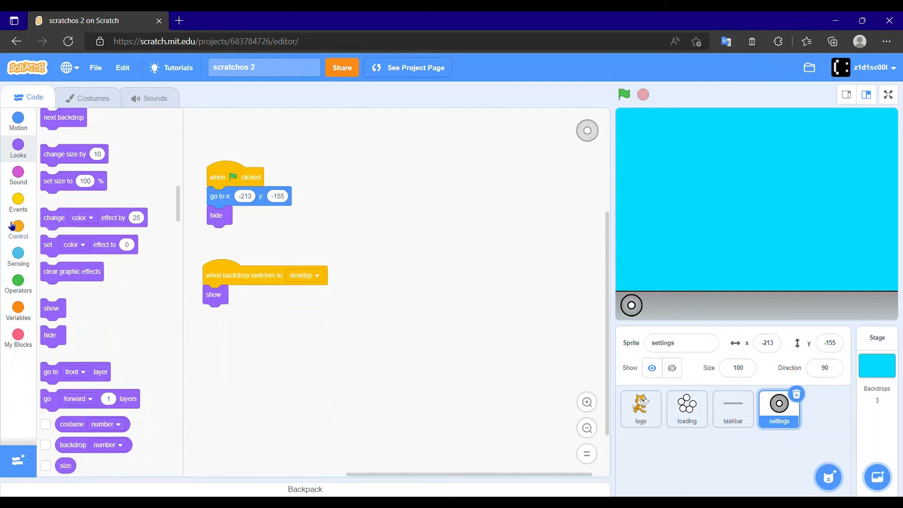
- Add a forever loop under show containing an if-else on 'touching mouse-pointer?'
{"action": "left_click", "coordinate": [18, 229]}
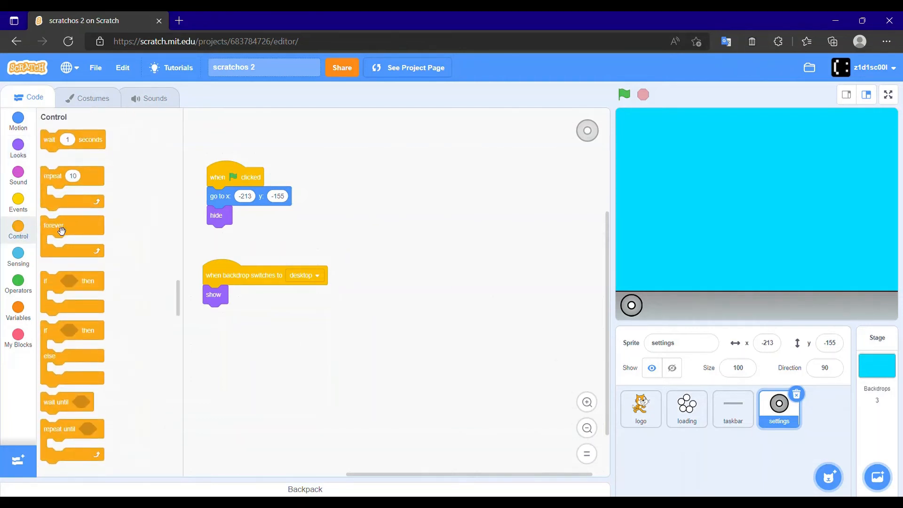
{"action": "left_click_drag", "start_coordinate": [54, 230], "coordinate": [234, 314]}
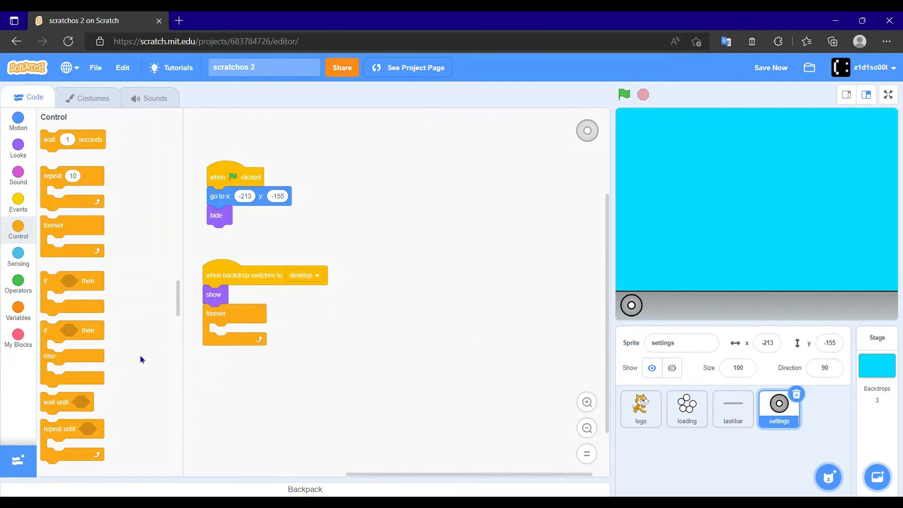
{"action": "mouse_move", "coordinate": [57, 336]}
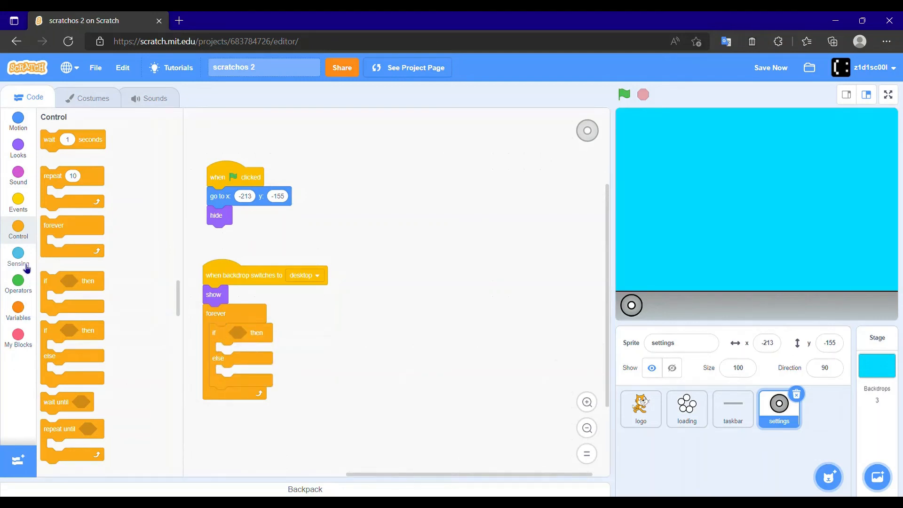
{"action": "left_click", "coordinate": [18, 256]}
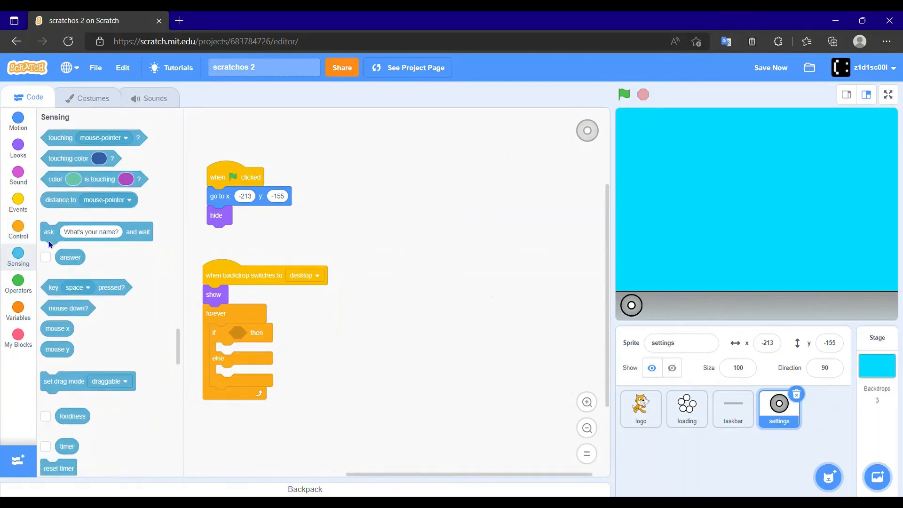
{"action": "mouse_move", "coordinate": [91, 190]}
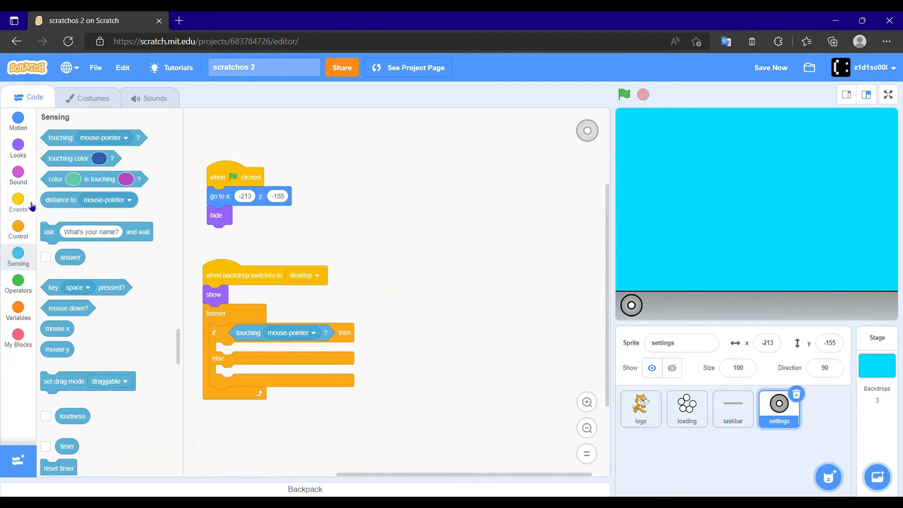
{"action": "left_click", "coordinate": [18, 146]}
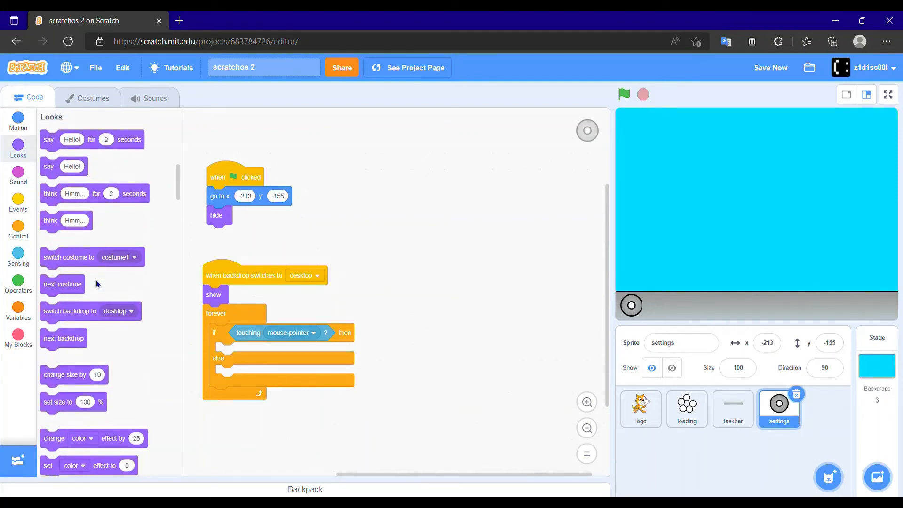
- Switch both effect blocks in the settings sprite's if/else to the brightness effect
{"action": "scroll", "scroll_direction": "down", "scroll_amount": 3}
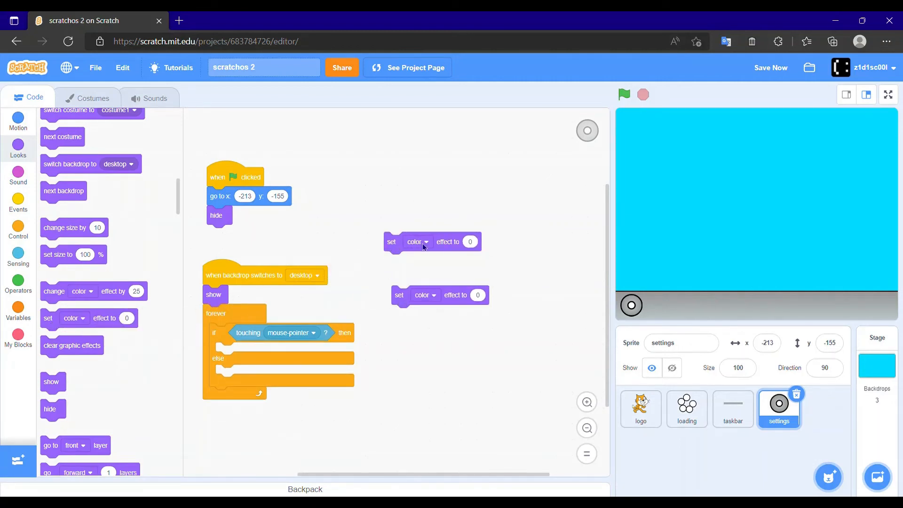
{"action": "left_click", "coordinate": [418, 241]}
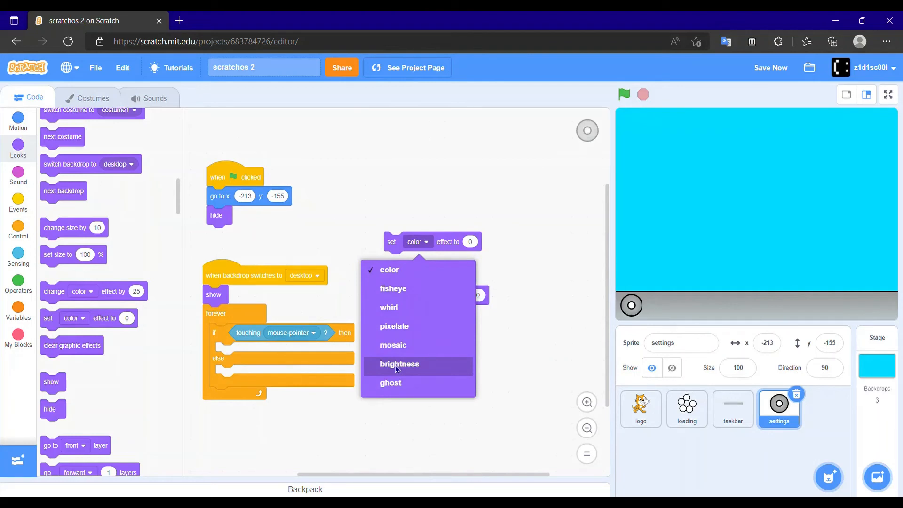
{"action": "left_click", "coordinate": [399, 364]}
{"action": "type", "text": "10"}
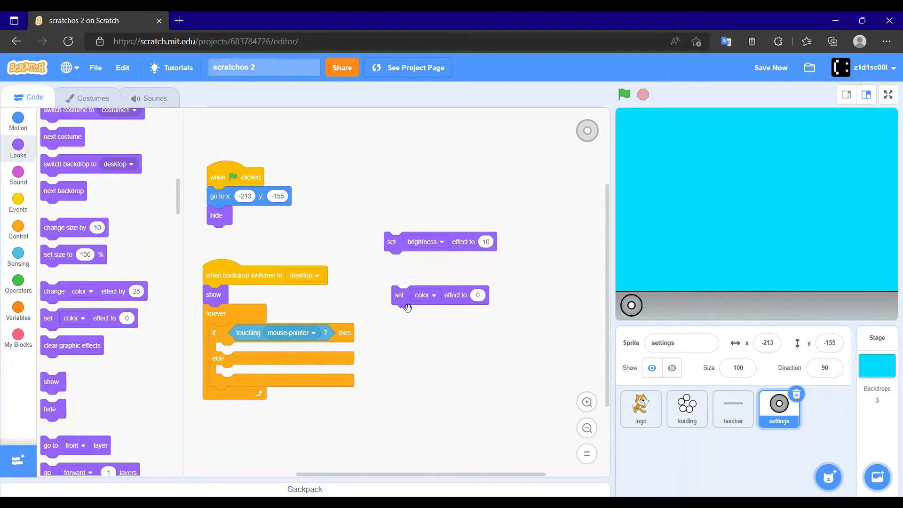
{"action": "left_click", "coordinate": [426, 295]}
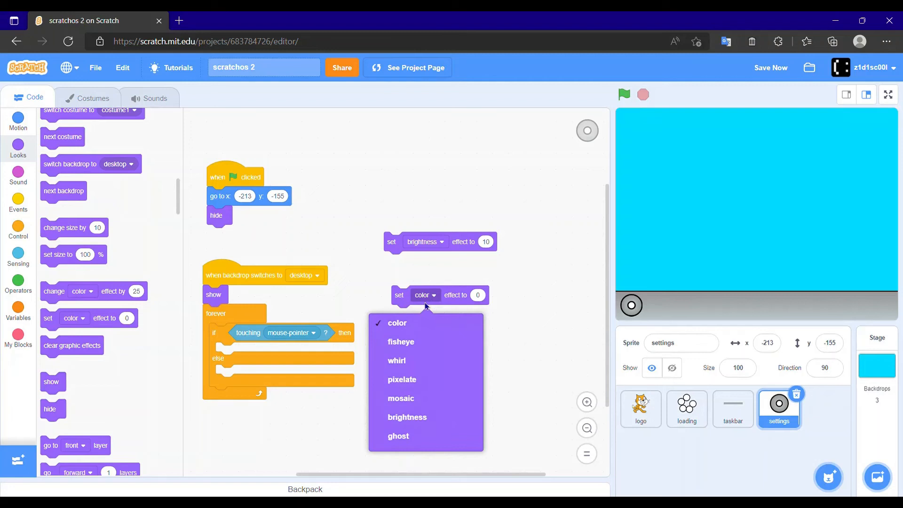
{"action": "left_click", "coordinate": [407, 416]}
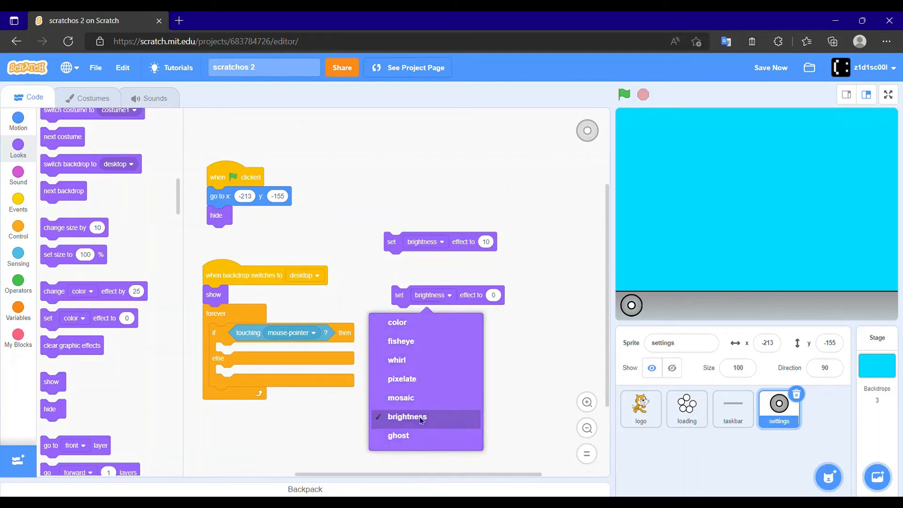
{"action": "left_click", "coordinate": [406, 417]}
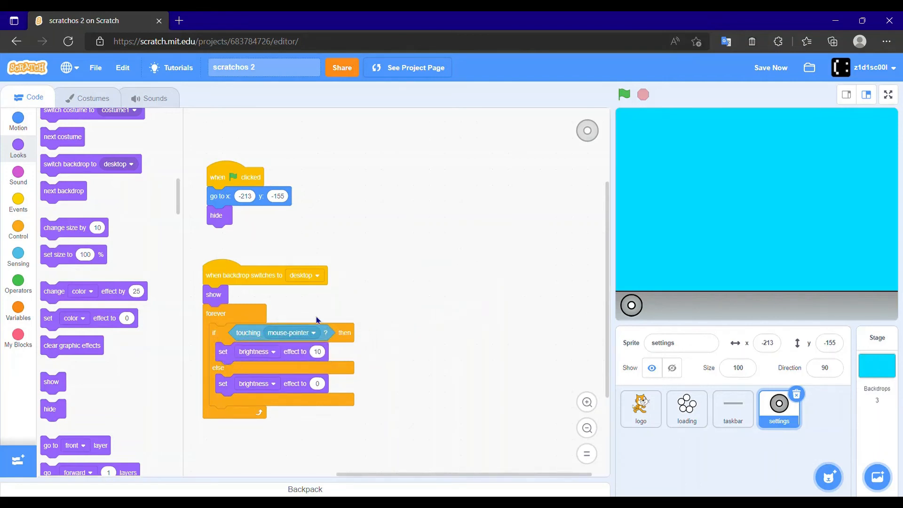
{"action": "mouse_move", "coordinate": [332, 303]}
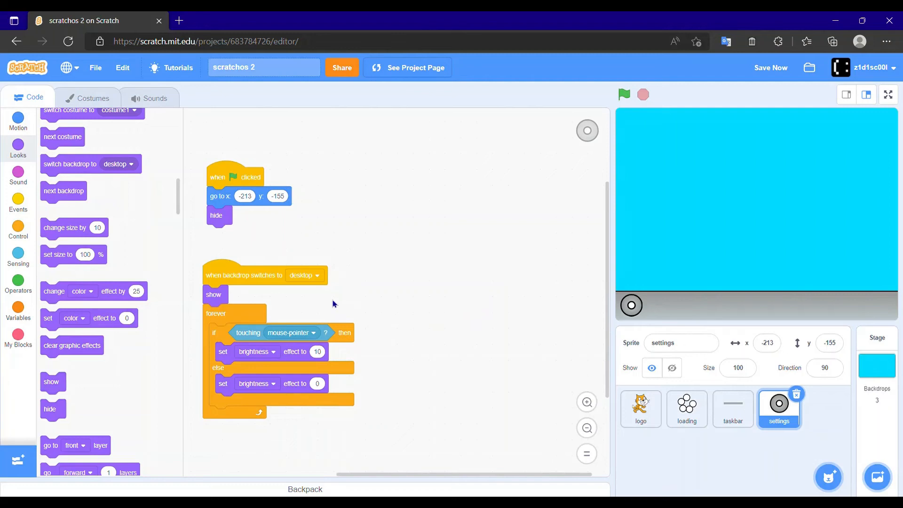
{"action": "mouse_move", "coordinate": [53, 149]}
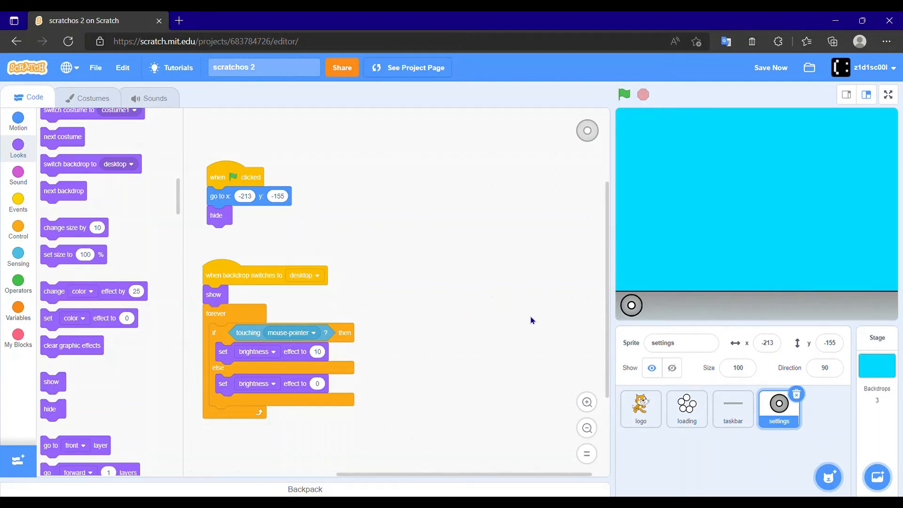
{"action": "mouse_move", "coordinate": [34, 151]}
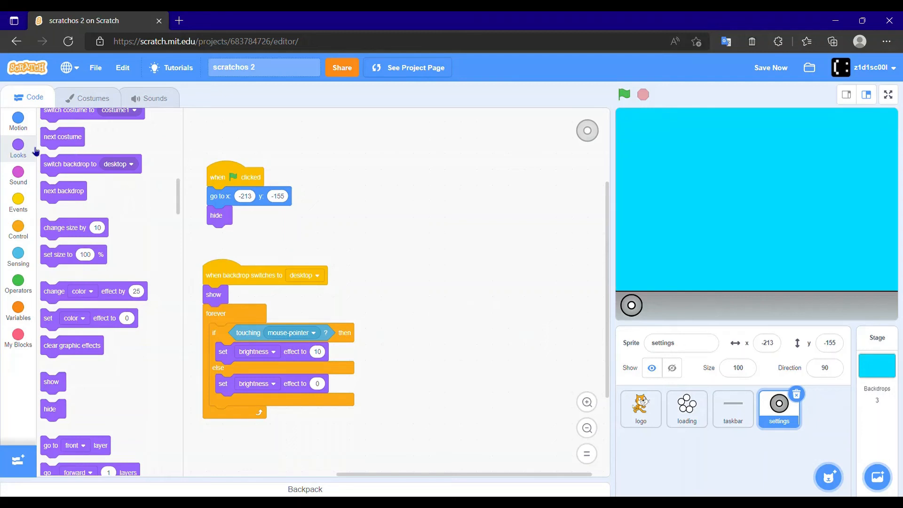
- Scroll up the settings sprite's script area
{"action": "scroll", "scroll_direction": "up", "scroll_amount": 3}
{"action": "type", "text": "Settings"}
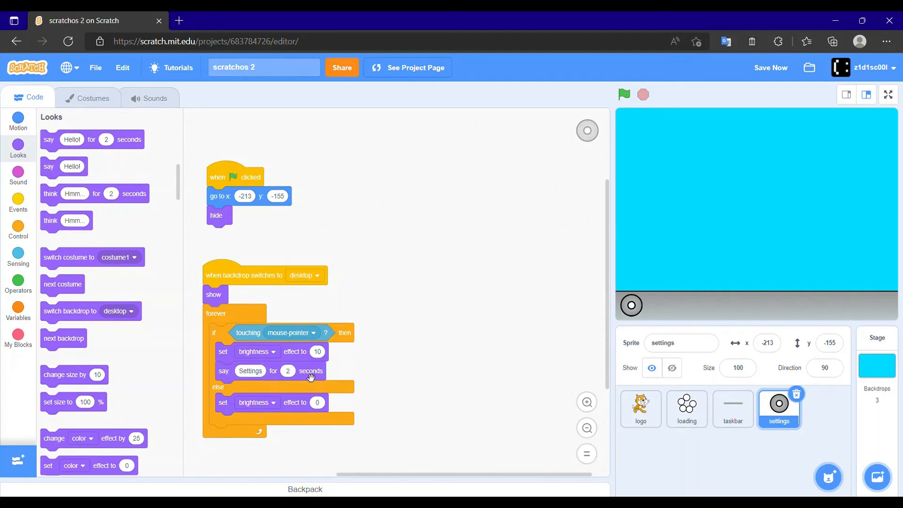
{"action": "mouse_move", "coordinate": [299, 386]}
{"action": "type", "text": "0"}
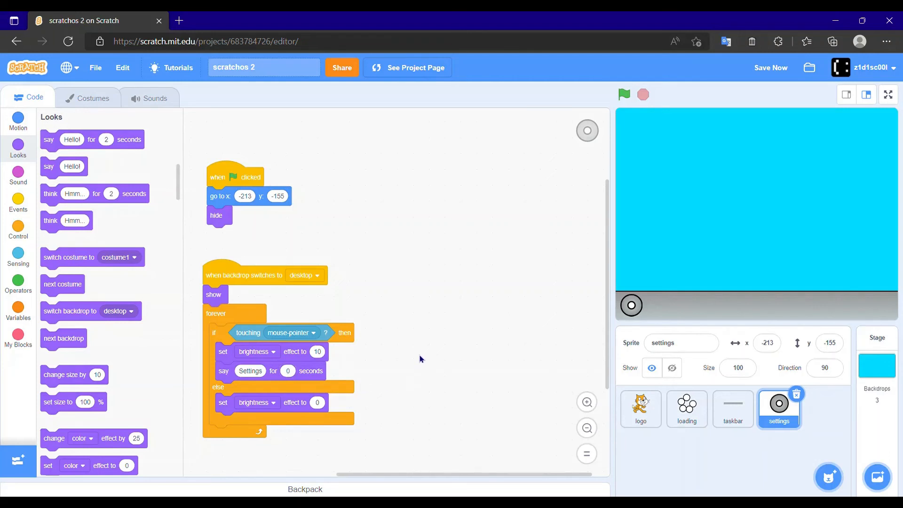
{"action": "mouse_move", "coordinate": [410, 380]}
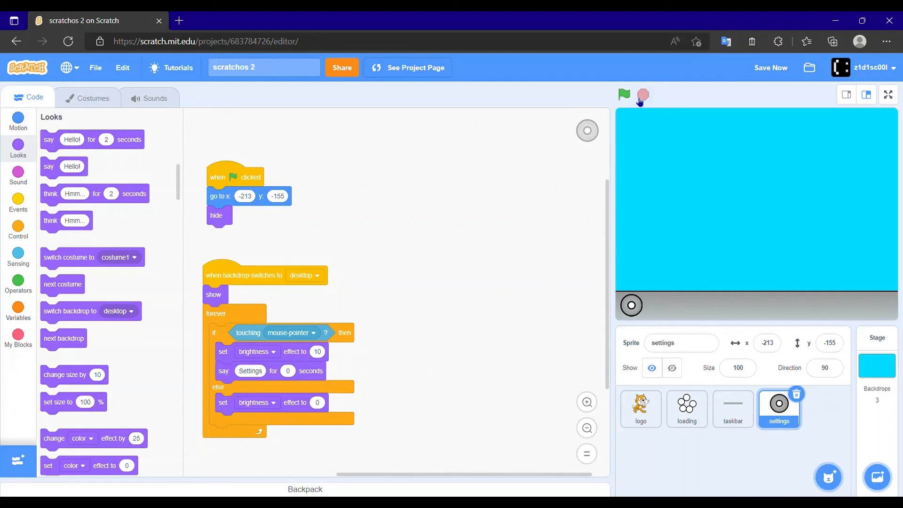
- Run the project full screen and enter the login name 'zidisc'
{"action": "left_click", "coordinate": [624, 95]}
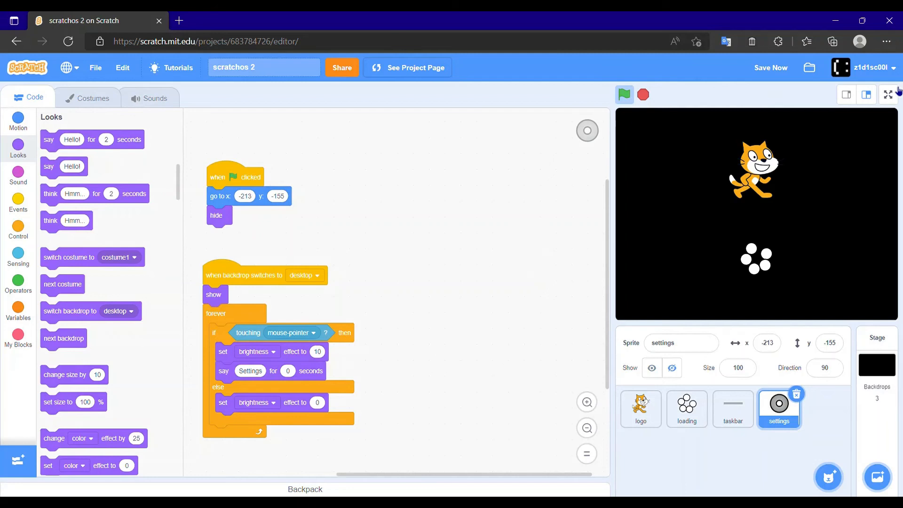
{"action": "left_click", "coordinate": [888, 94]}
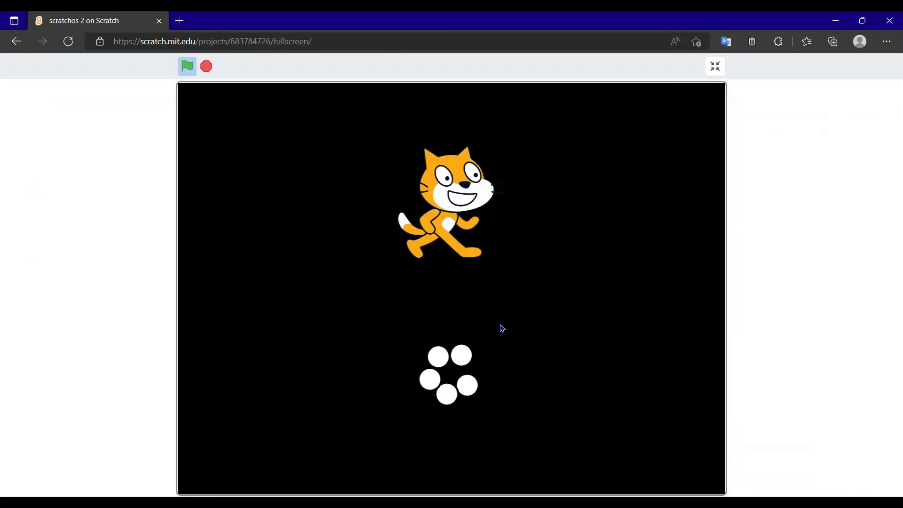
{"action": "mouse_move", "coordinate": [493, 336]}
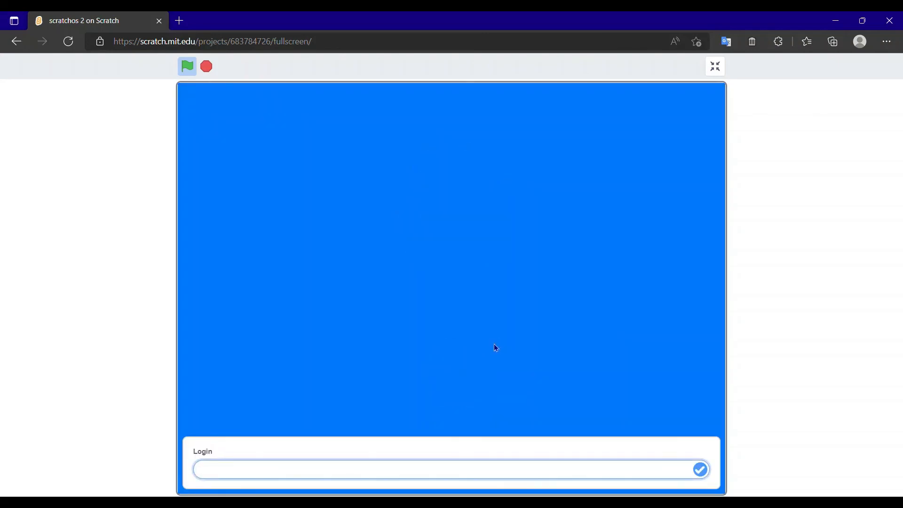
{"action": "type", "text": "z"}
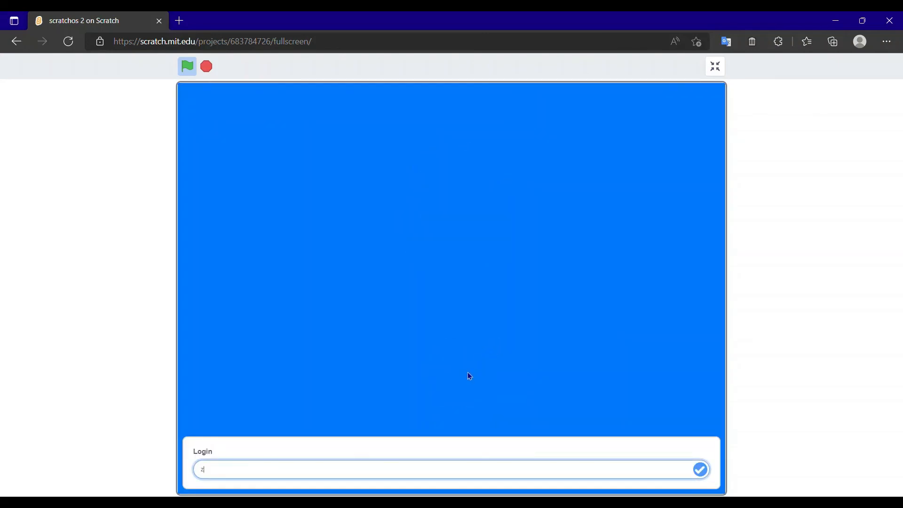
{"action": "type", "text": "idisc"}
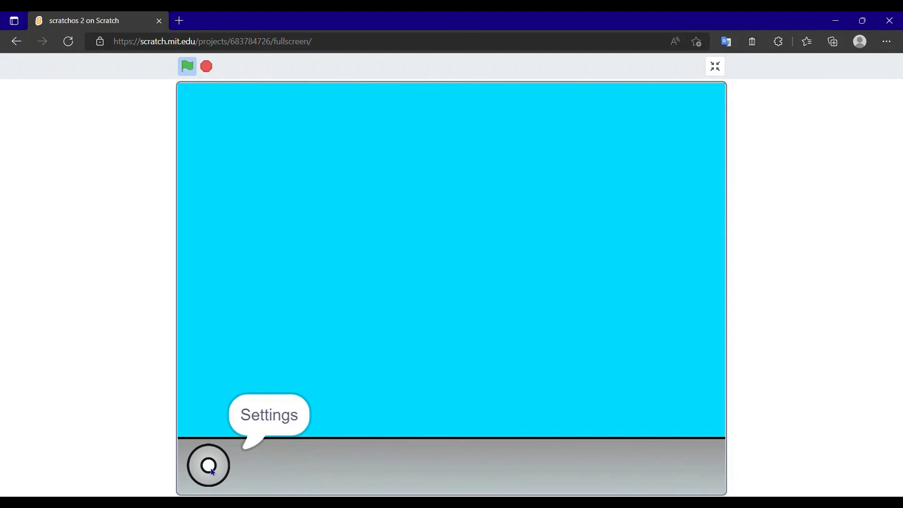
{"action": "mouse_move", "coordinate": [222, 467]}
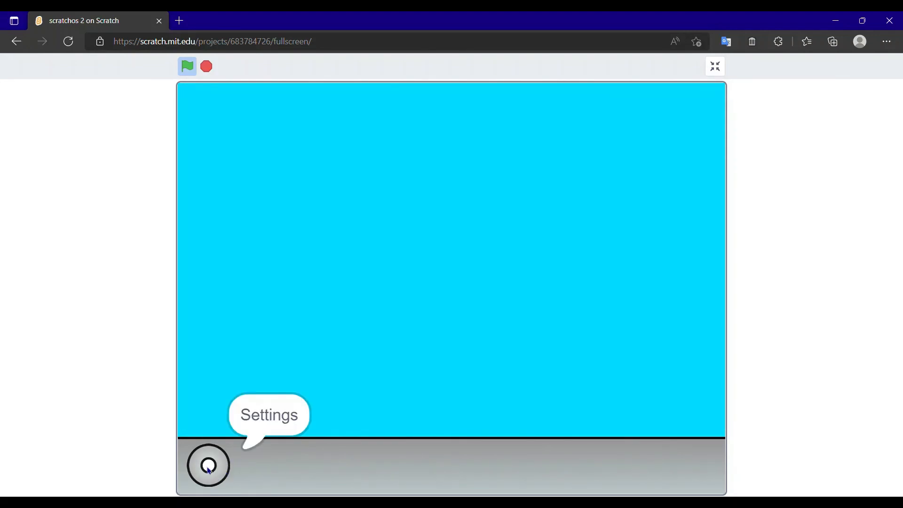
{"action": "mouse_move", "coordinate": [207, 472]}
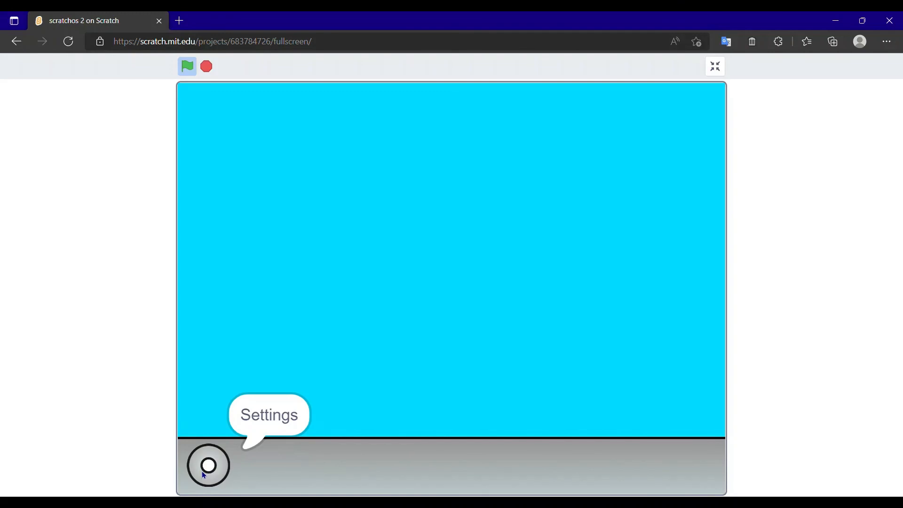
{"action": "mouse_move", "coordinate": [235, 465]}
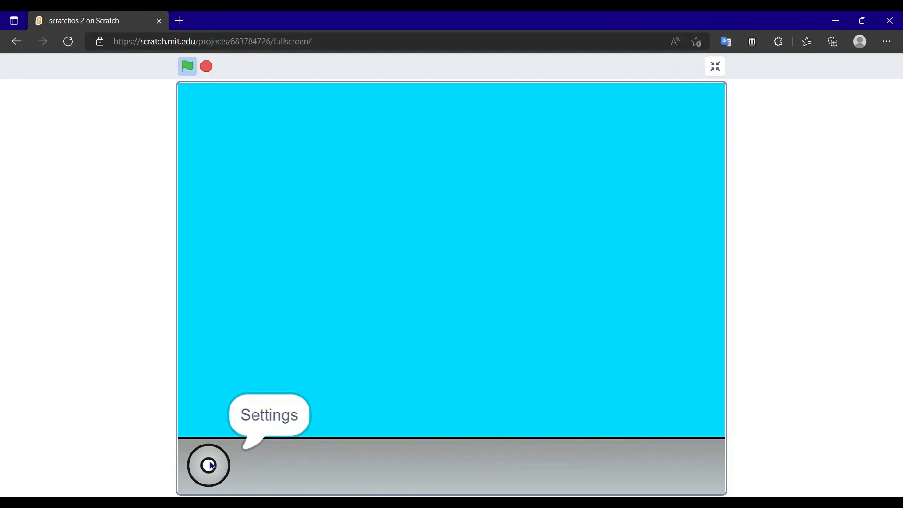
{"action": "mouse_move", "coordinate": [211, 472]}
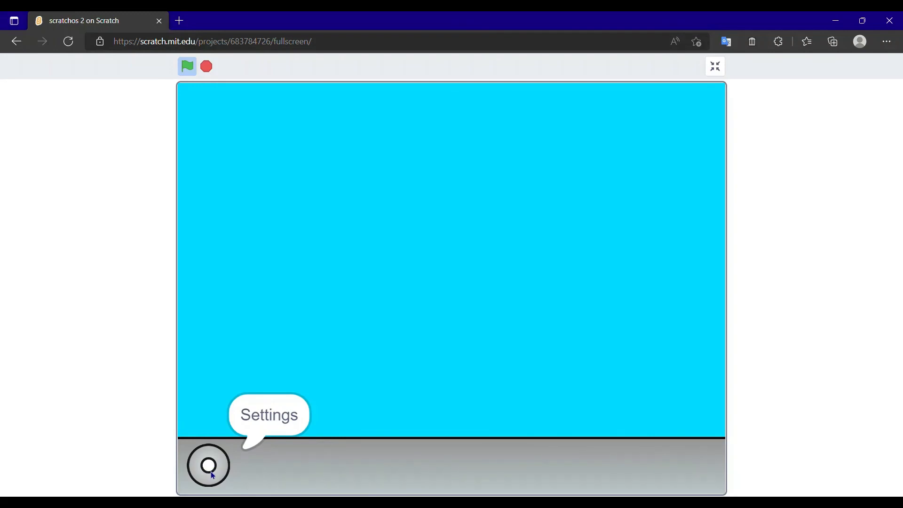
{"action": "mouse_move", "coordinate": [216, 474]}
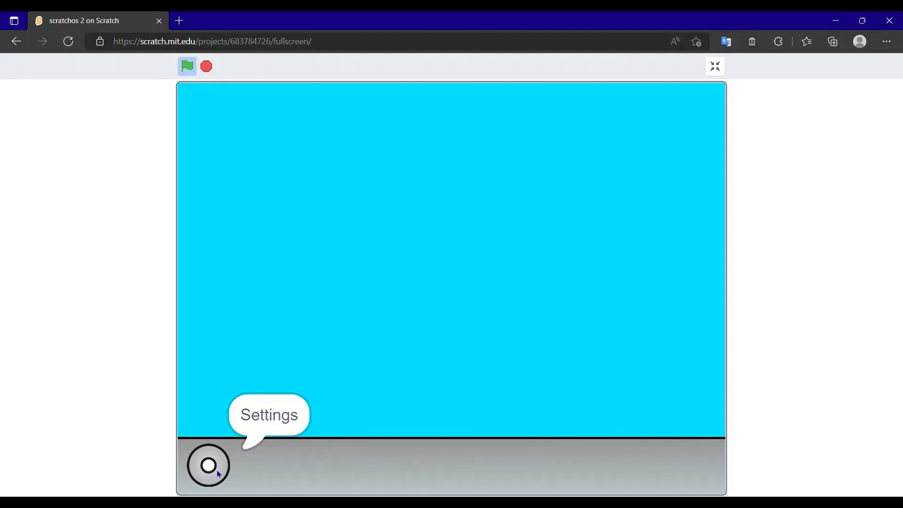